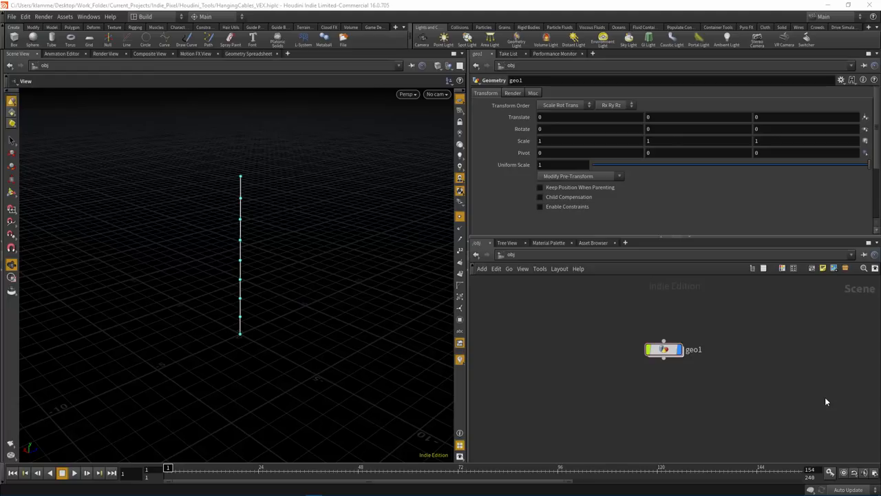
mouse_move(644, 337)
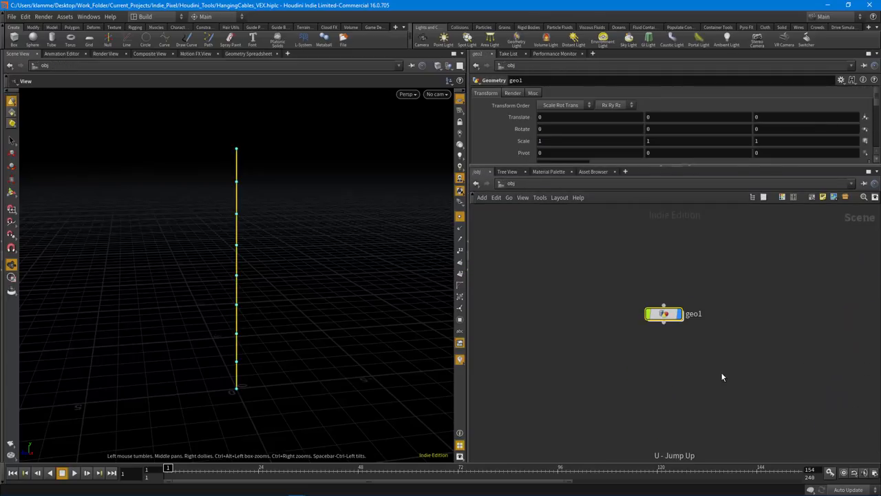
Start adding a new Geometry container at /obj next to geo1
key(tab)
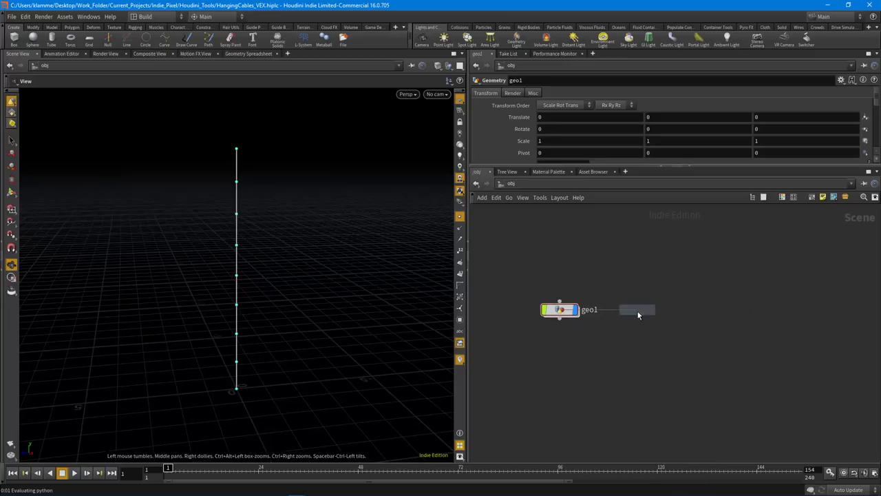
Place geo2 beside geo1, dive inside it and create an Attribute Wrangle node
click(636, 309)
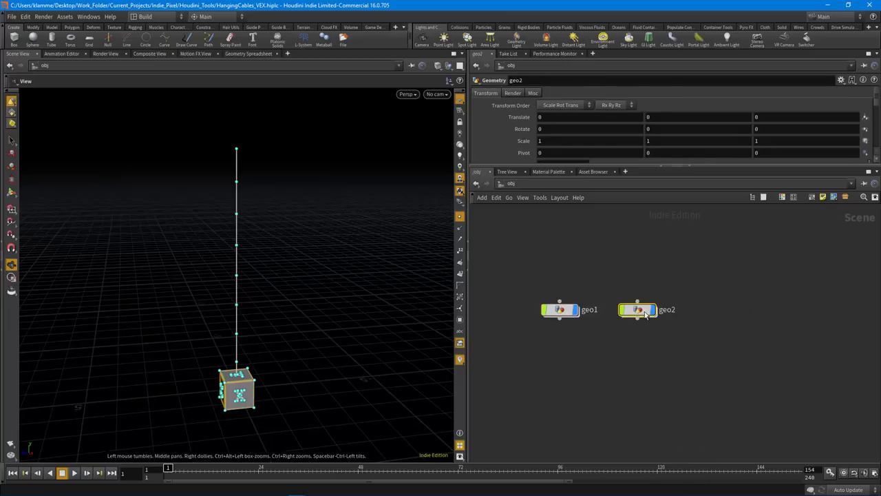
double_click(636, 308)
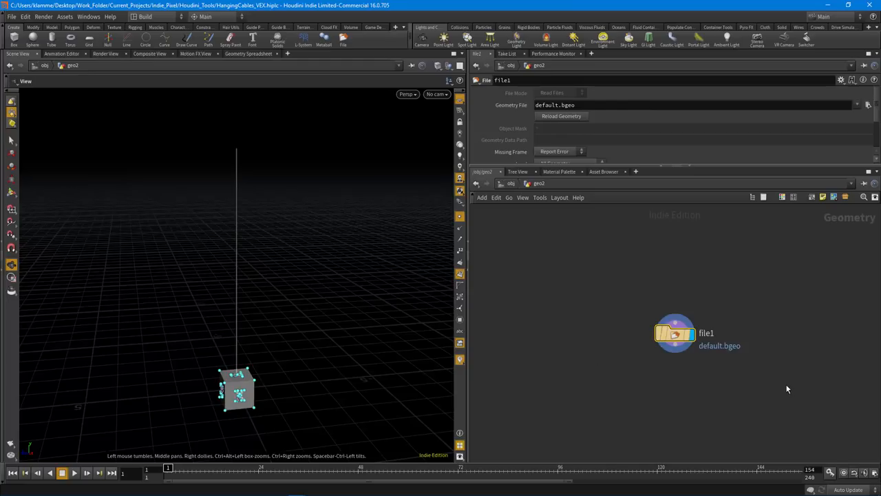
key(Delete)
text(wran)
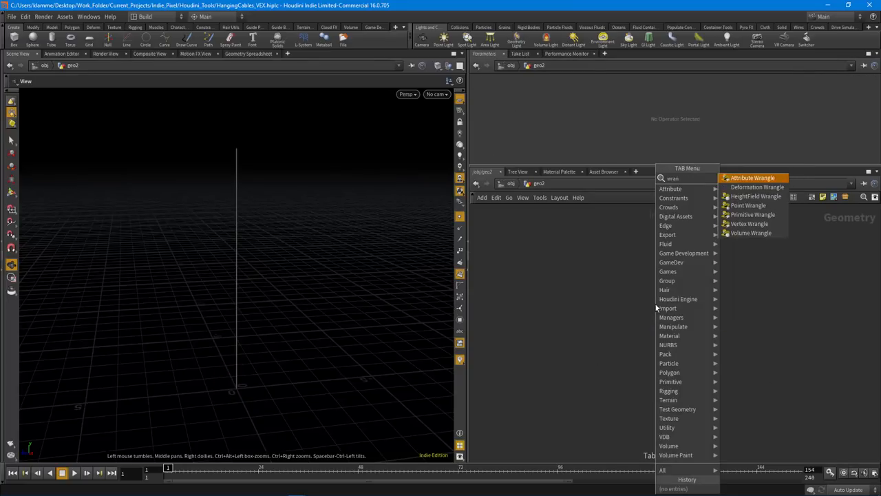
click(752, 177)
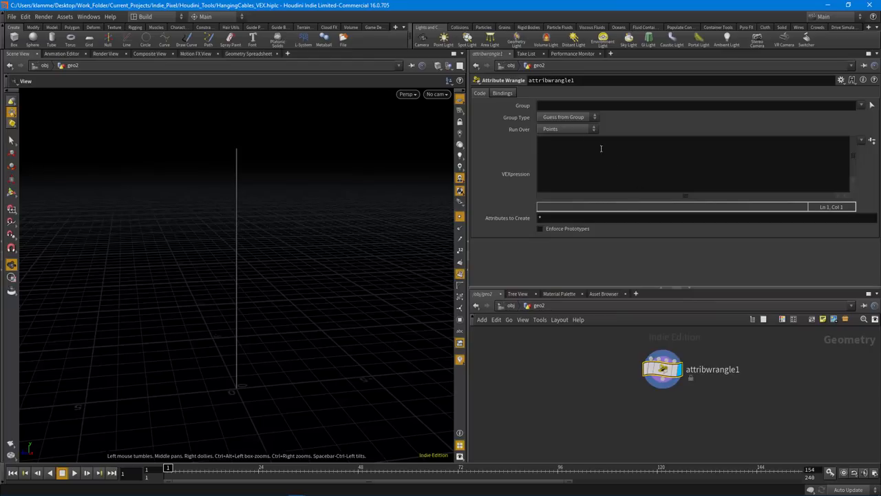
Set attribwrangle1 to run over Detail (only once) and focus the empty VEXpression field
click(567, 130)
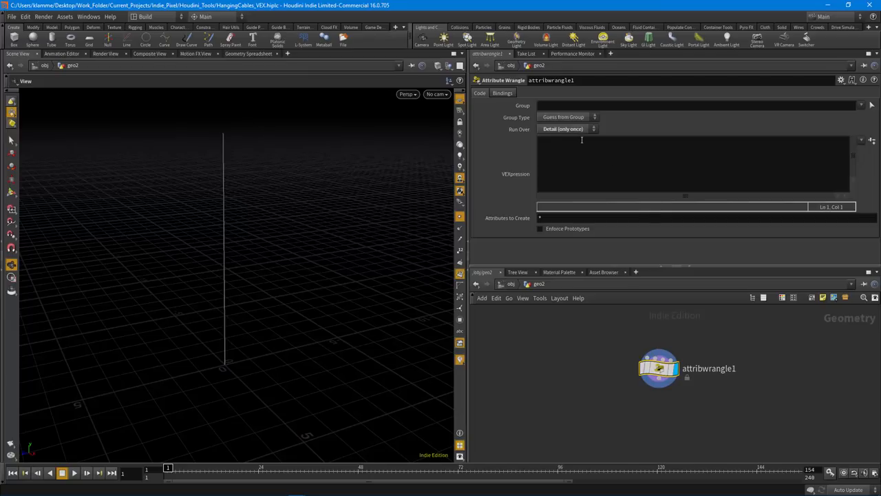
mouse_move(633, 149)
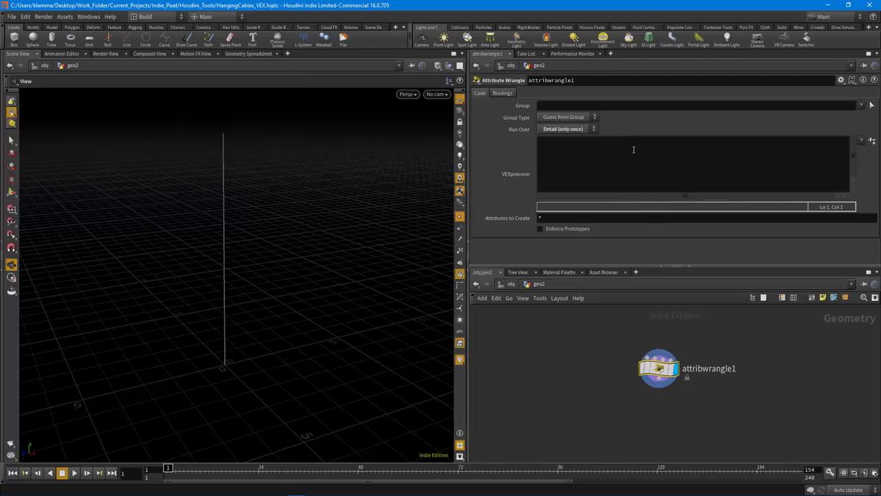
click(620, 141)
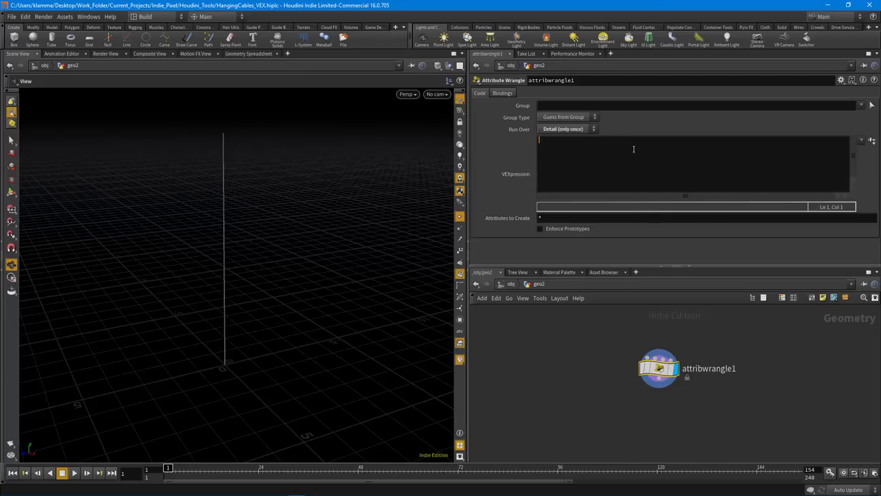
mouse_move(682, 308)
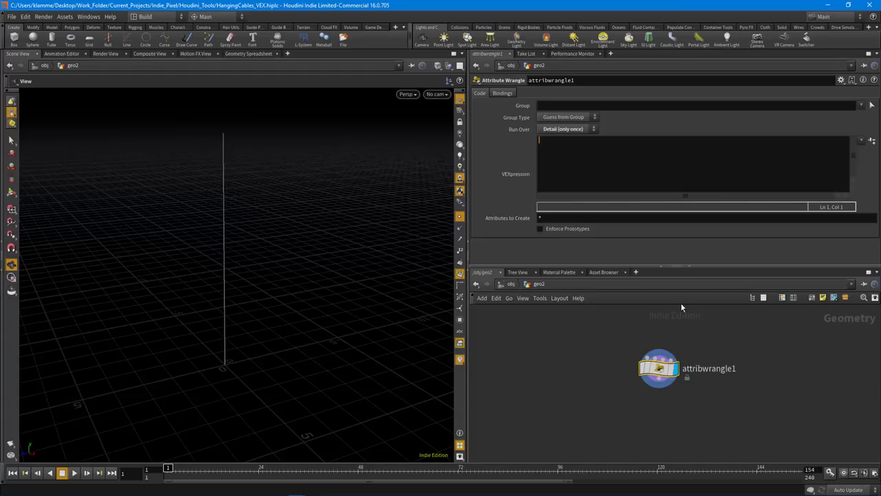
click(449, 65)
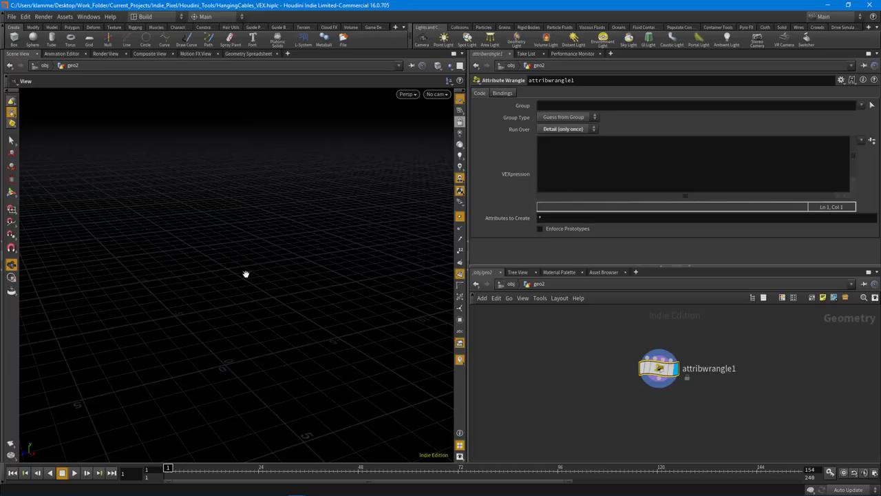
click(589, 146)
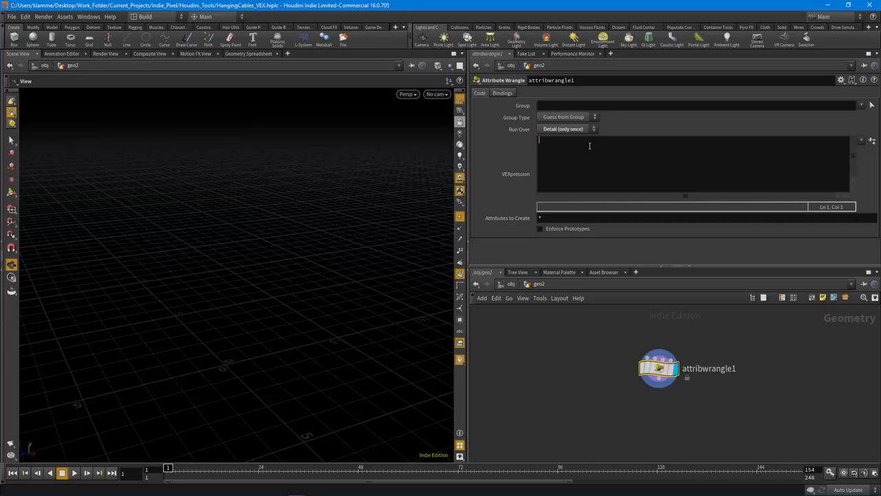
Write int pointCount = chi("Point_Count"); as the first VEX line
text(int pointCoun)
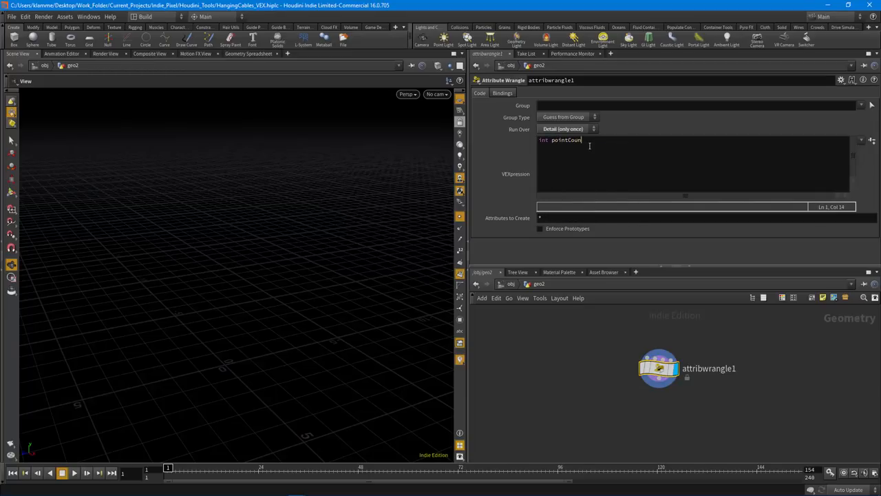
text(=)
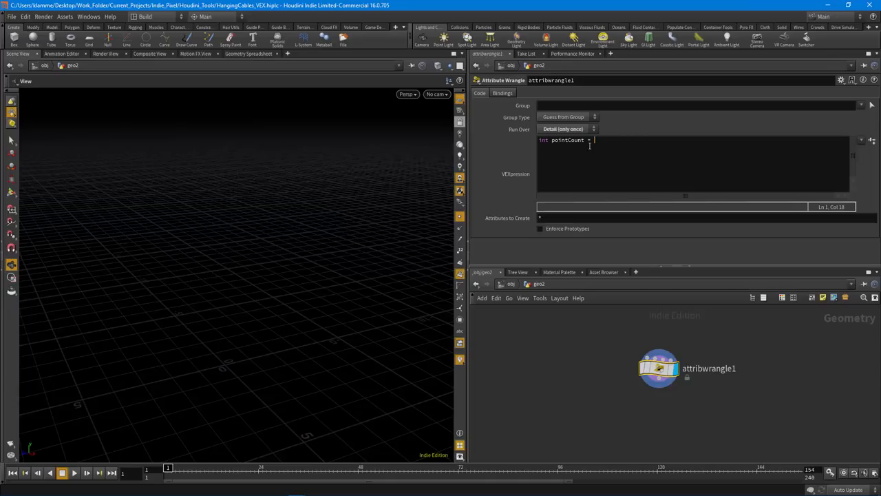
text(chi()
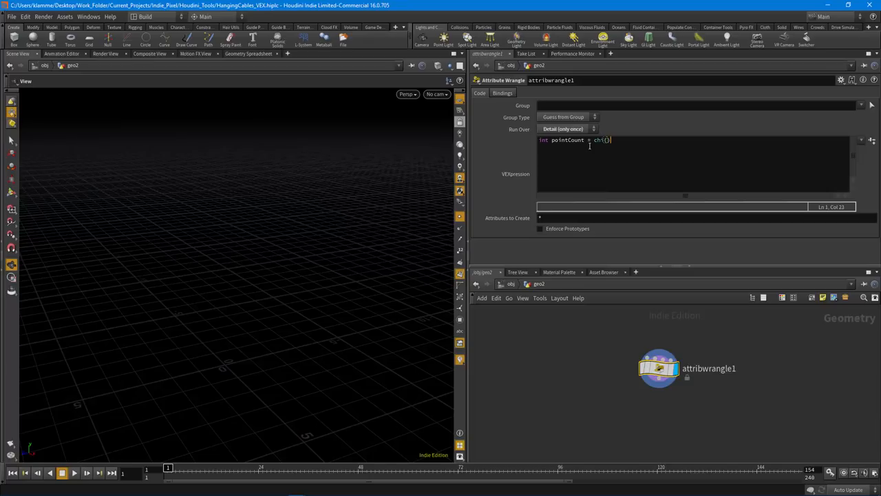
text(")
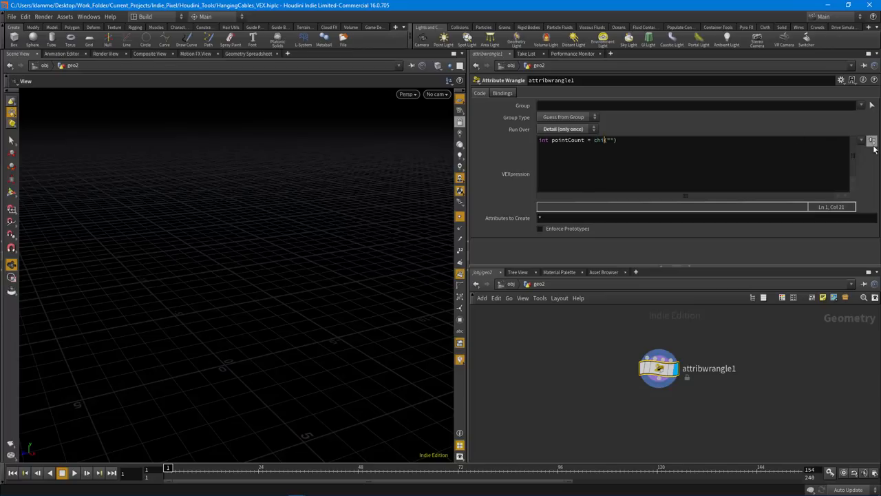
mouse_move(755, 254)
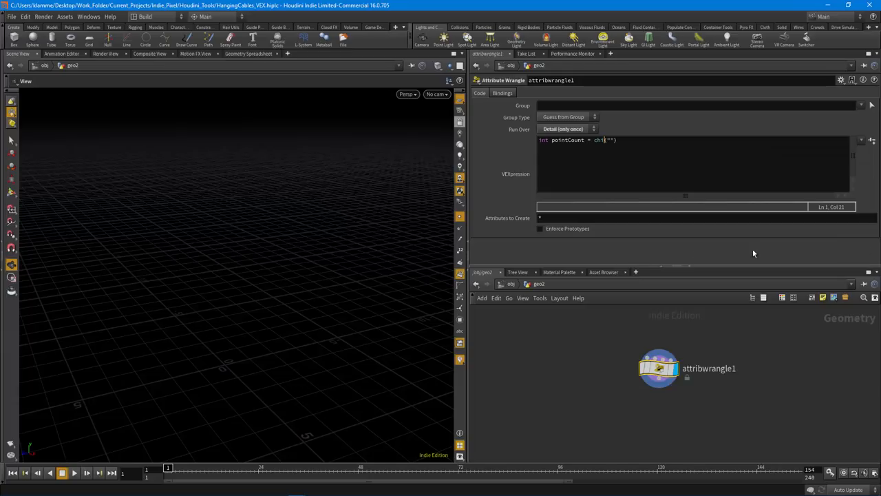
mouse_move(672, 258)
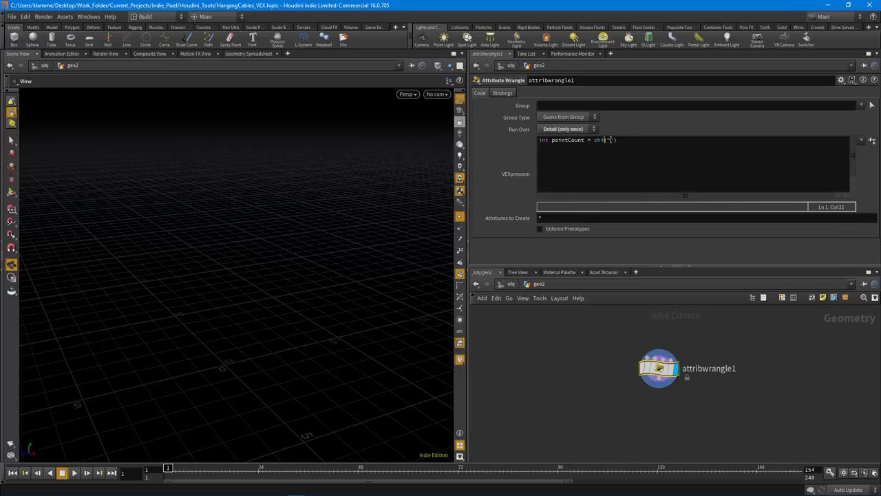
text(Point_)
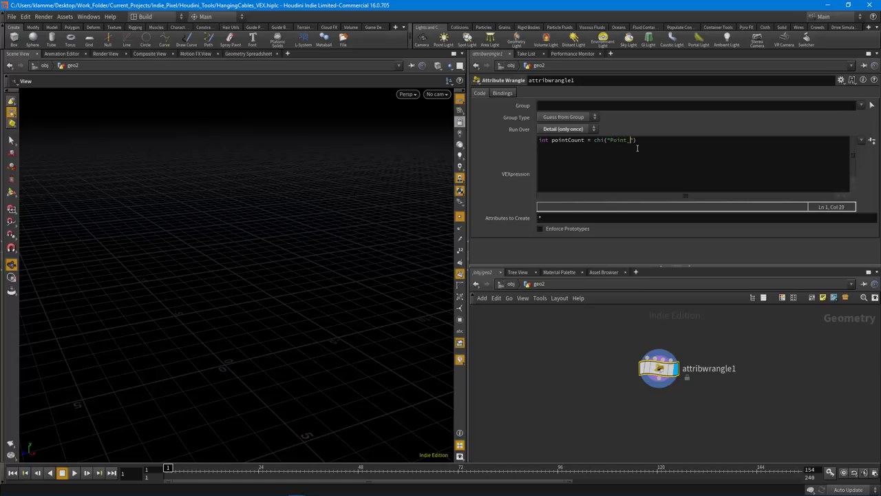
text(Count)
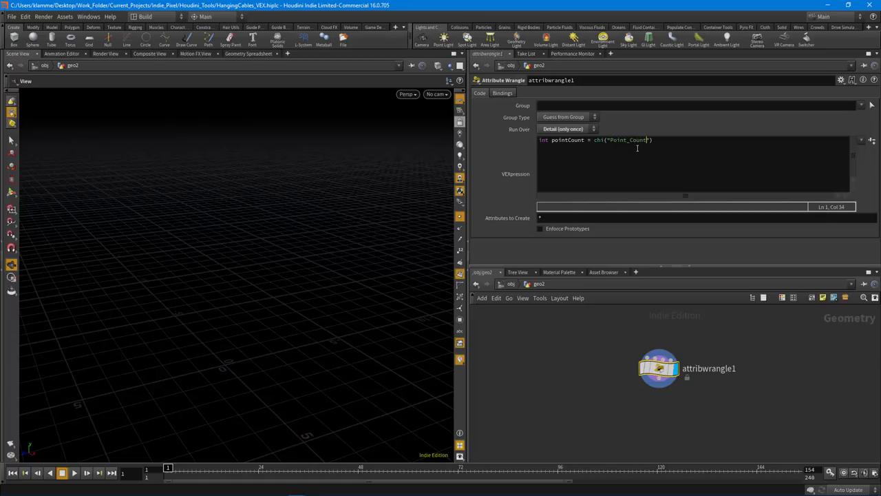
text(;)
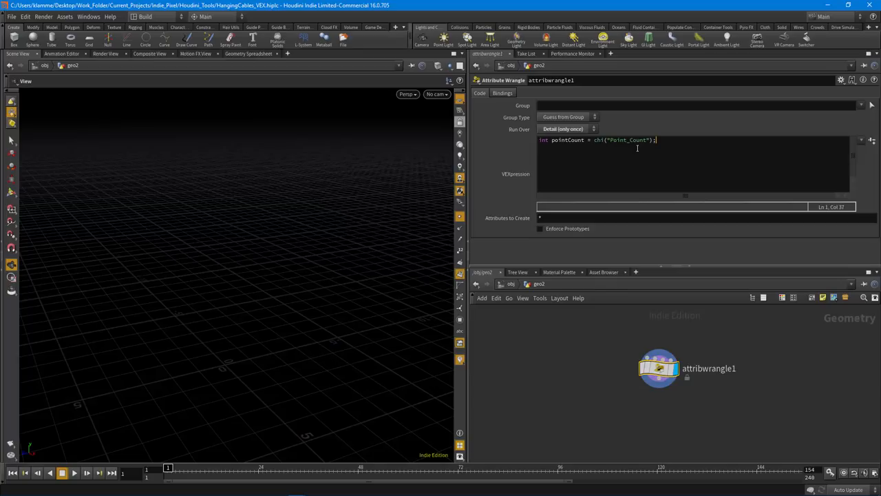
Add a second line declaring the integer array int points[]
key(Return)
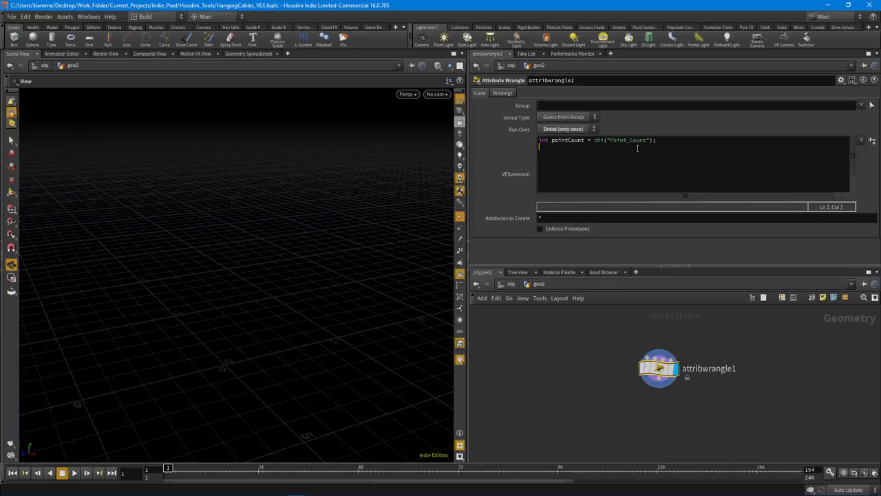
text(int)
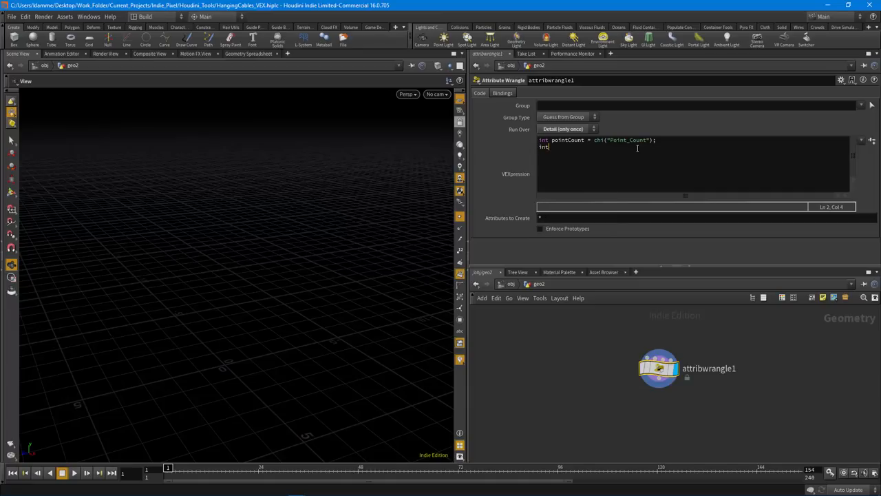
text(points[];)
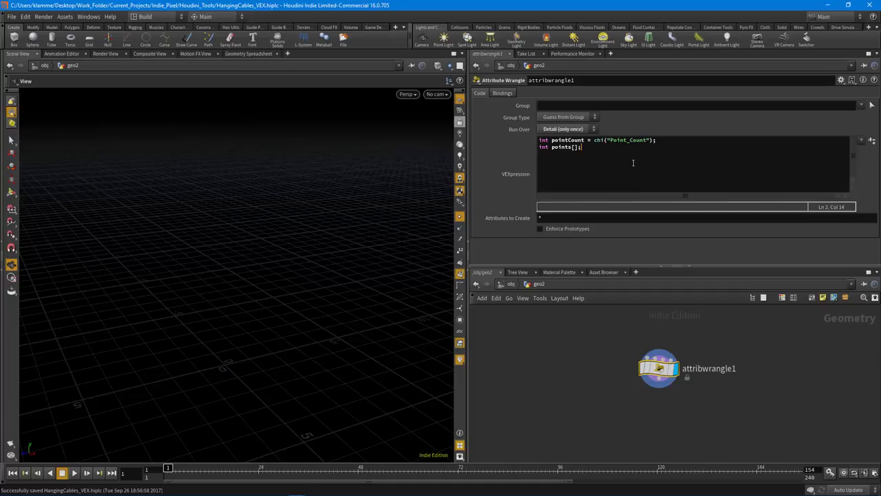
mouse_move(557, 185)
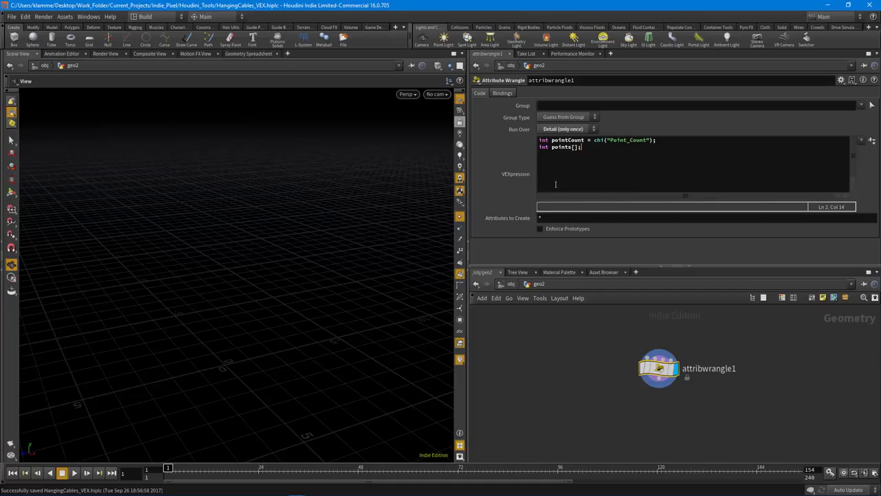
mouse_move(229, 197)
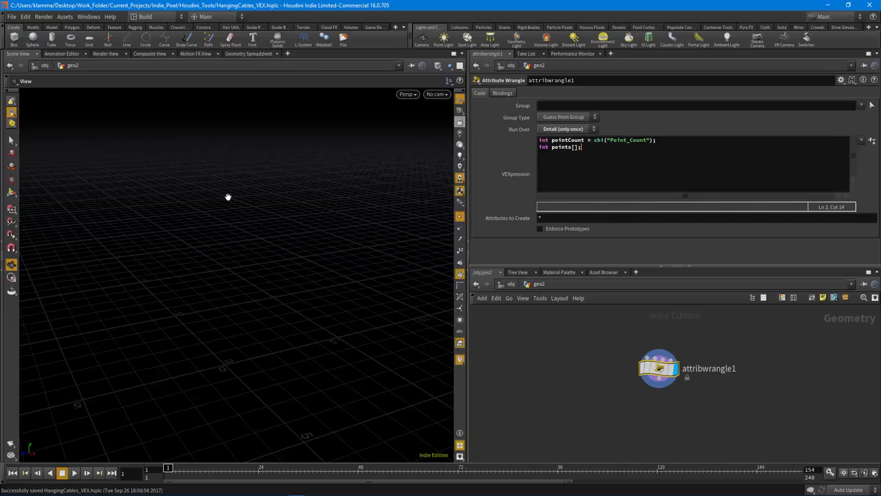
mouse_move(233, 358)
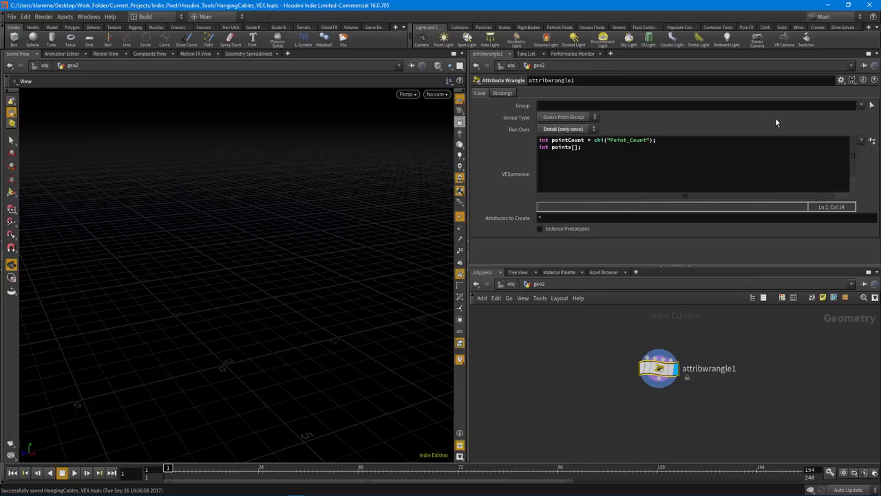
mouse_move(654, 262)
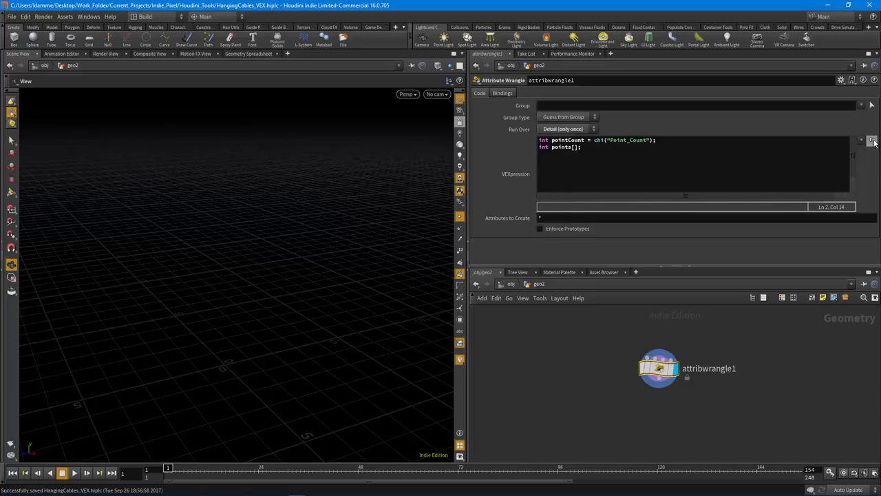
Create the Point Count spare parameter from the code and adjust its slider value
click(872, 140)
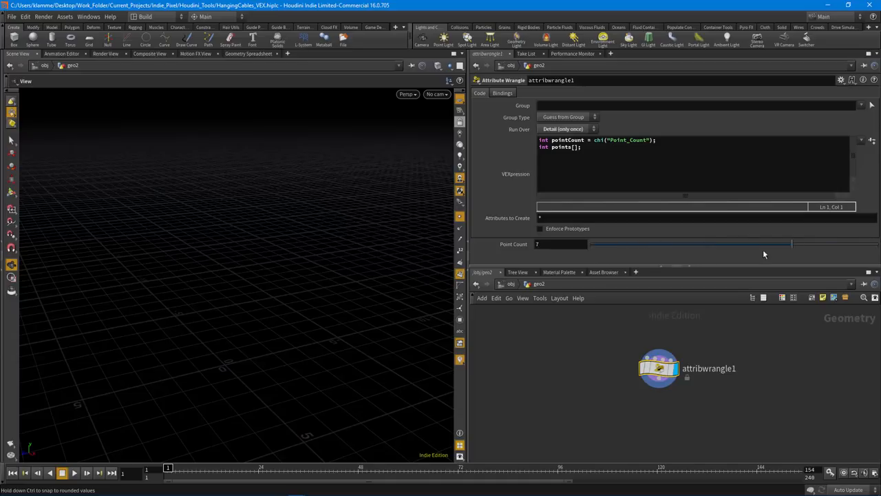
drag(791, 244, 677, 244)
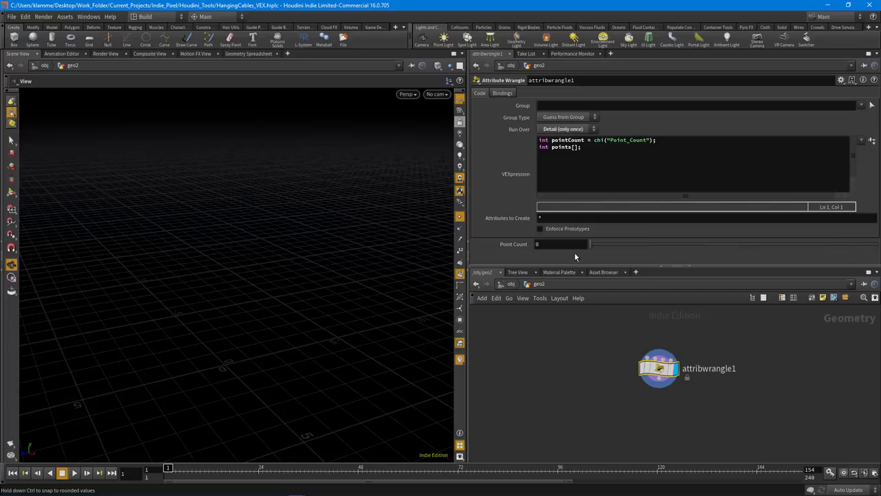
drag(589, 243, 790, 244)
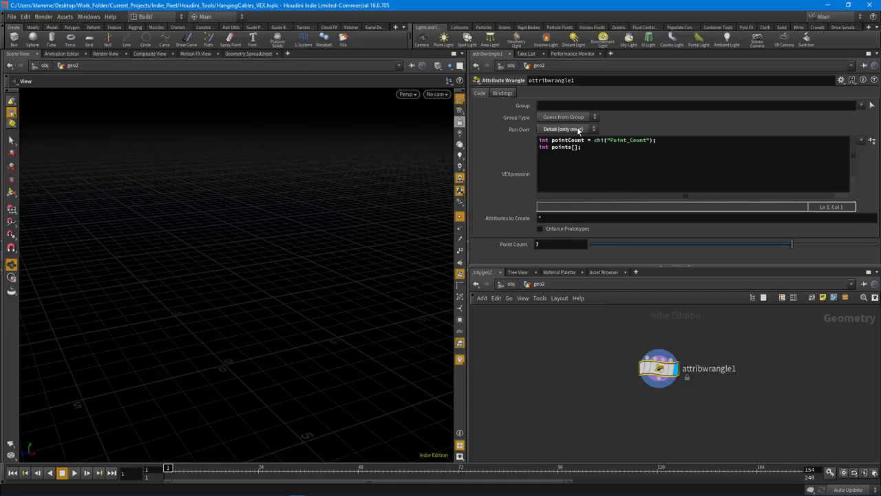
Set Run Over to Detail (only once) and return to the VEXpression editor
click(567, 130)
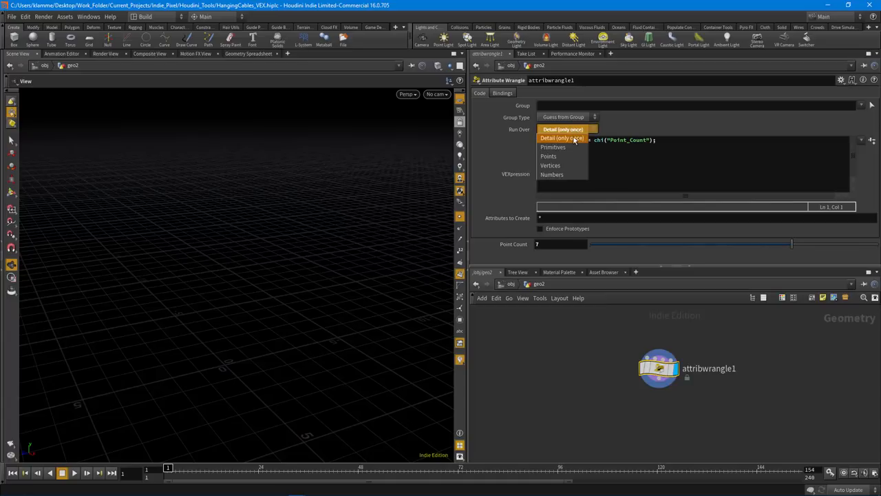
click(562, 130)
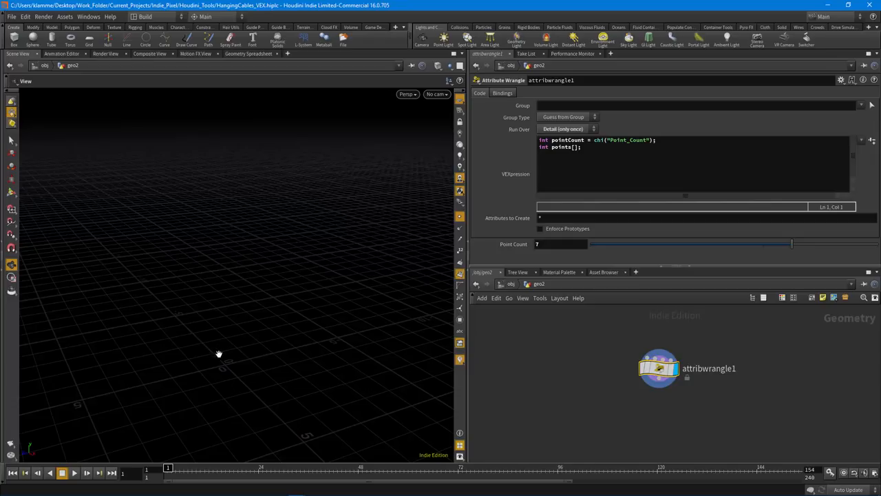
mouse_move(222, 169)
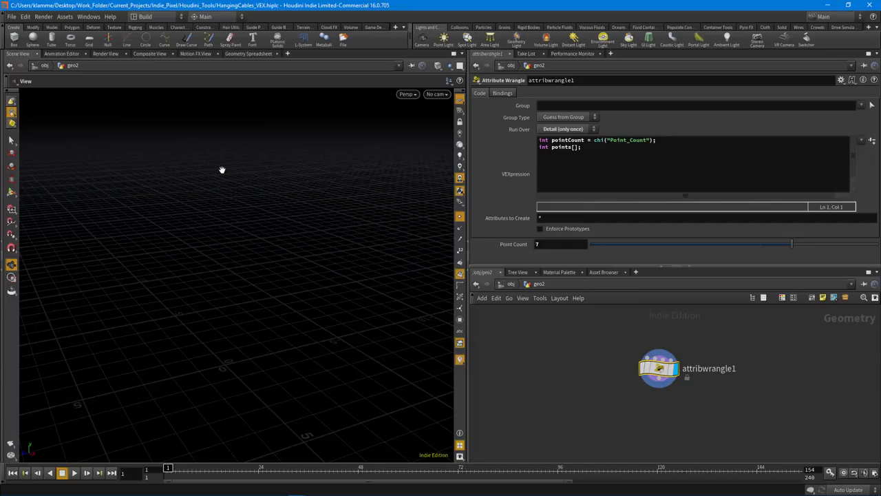
click(581, 146)
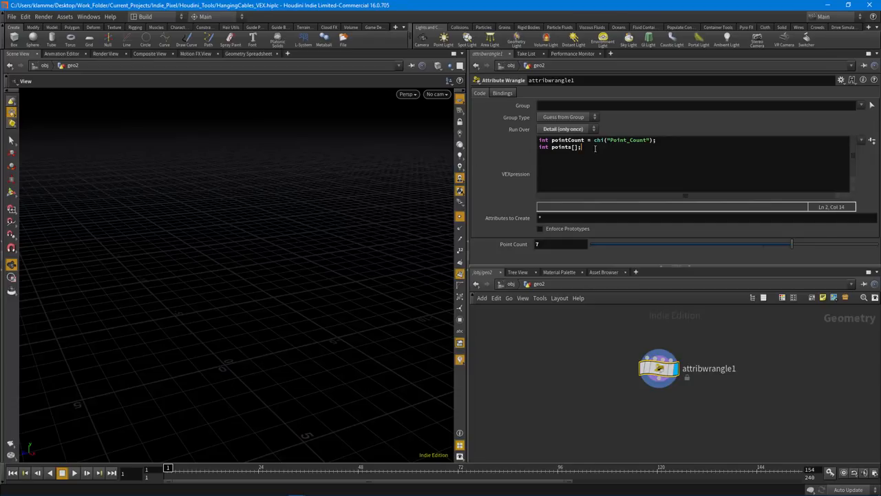
Add the line resize(points, pointCount); and save the scene file
click(655, 141)
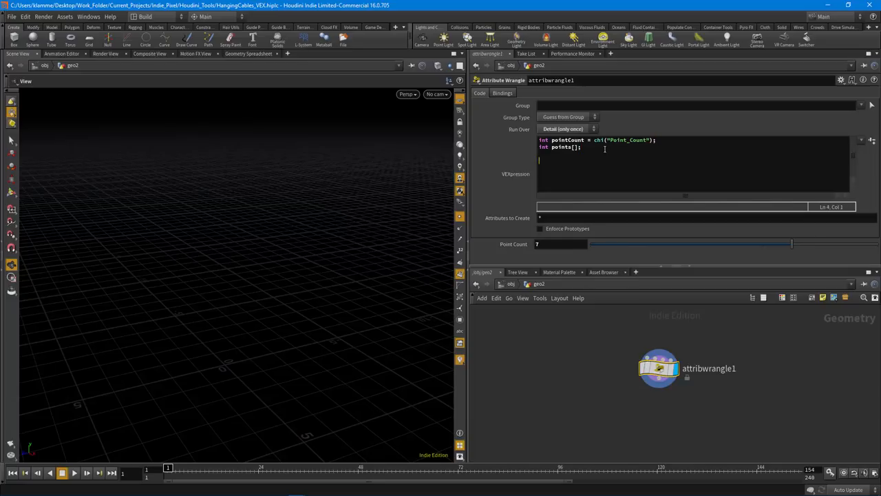
text(resize)
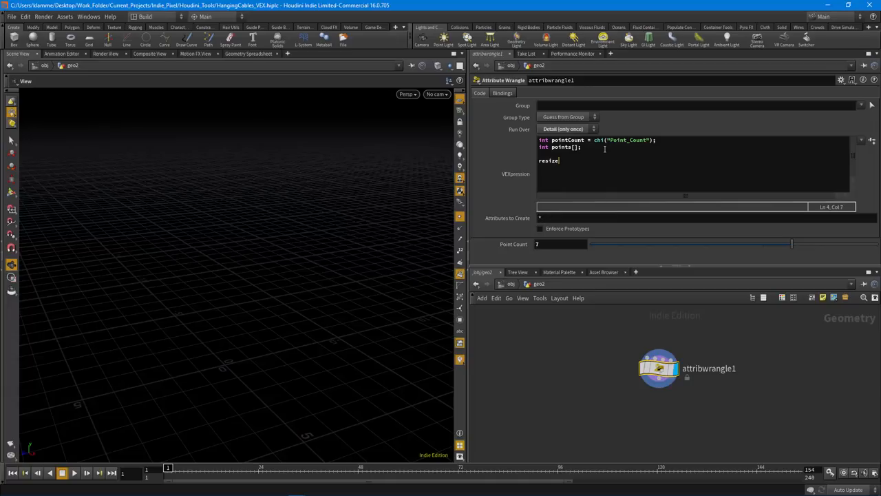
text(())
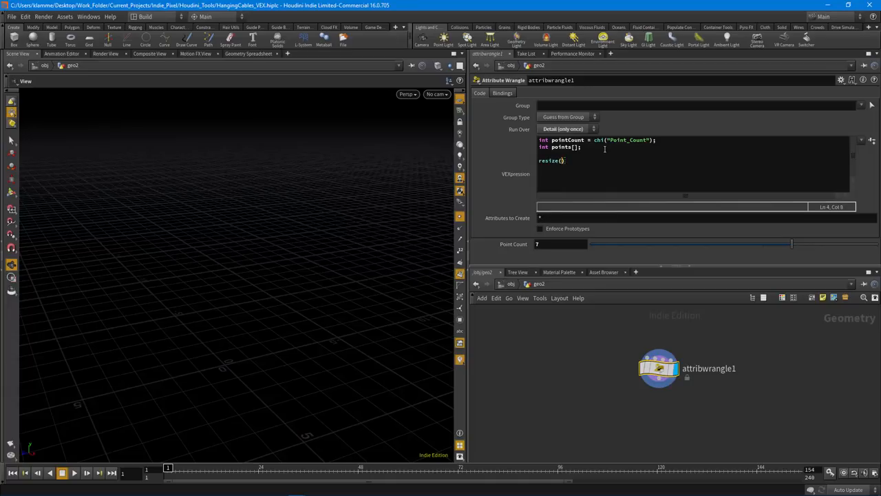
text(points)
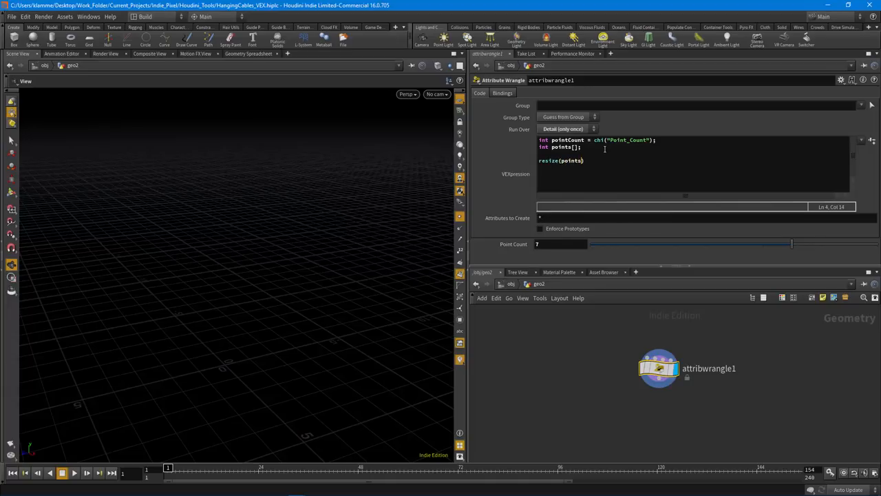
text(, pointCount)
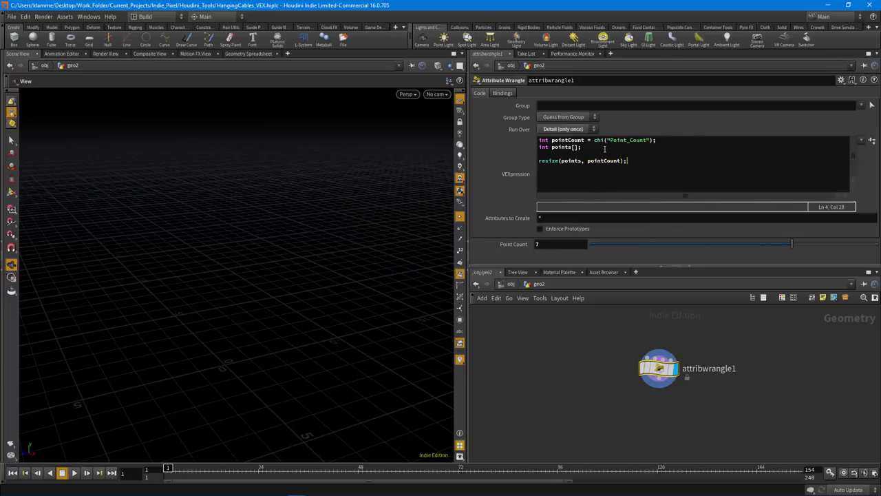
key(ctrl+s)
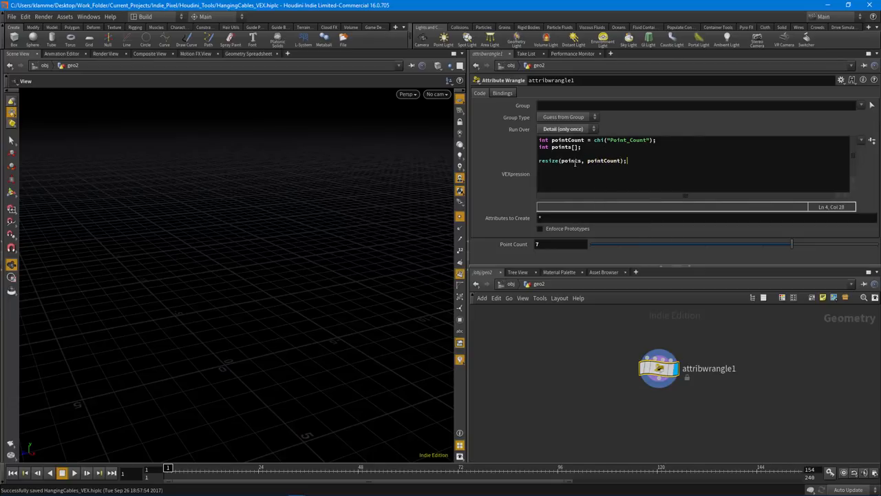
Select the points array declaration and adjust the Point Count slider
double_click(562, 146)
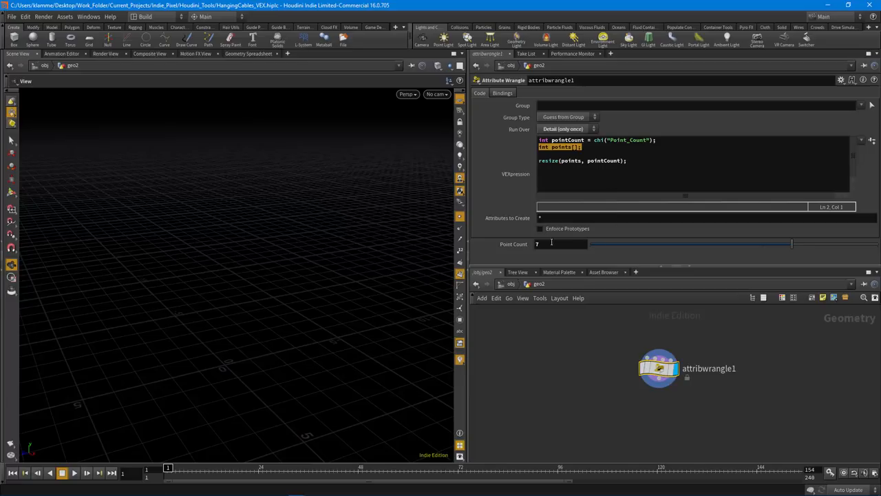
mouse_move(790, 245)
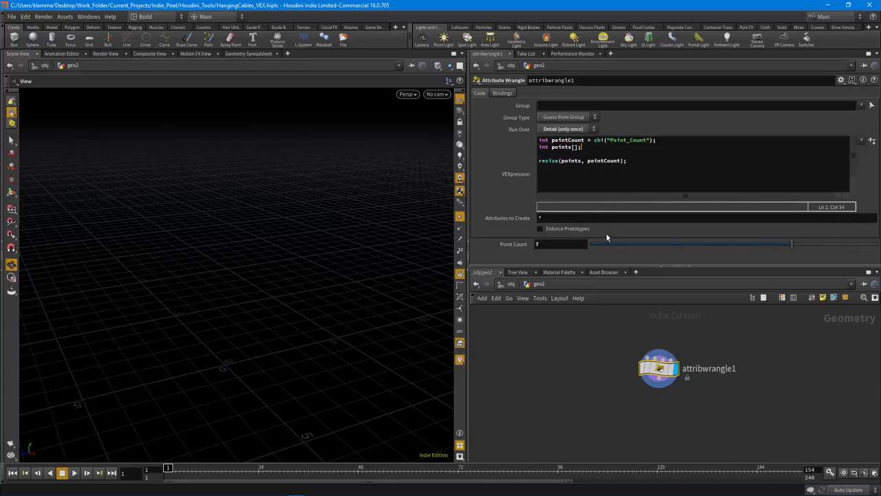
drag(792, 243, 677, 244)
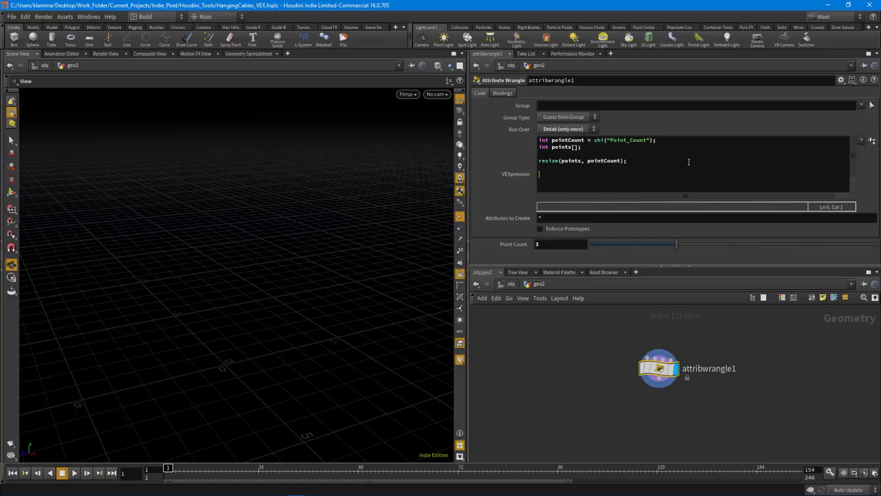
Write a for loop header for(int i = 0; i < pointCount; i++)
text(for(i))
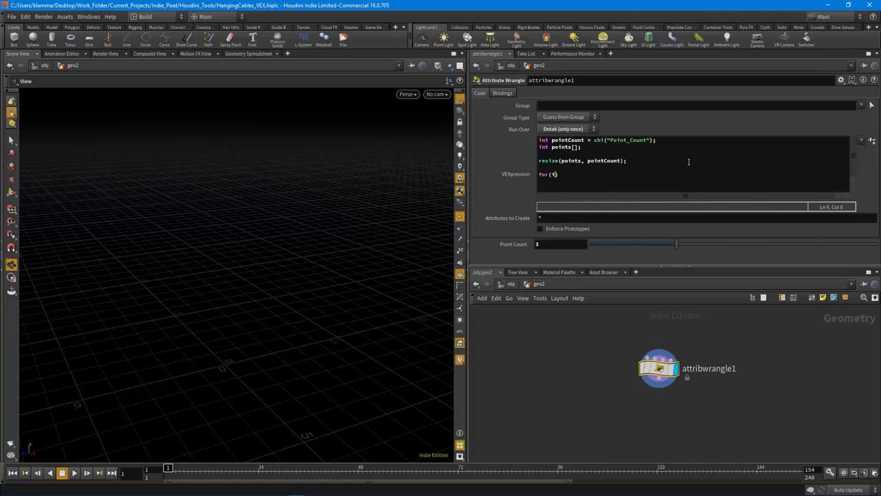
text(nt i = 0;)
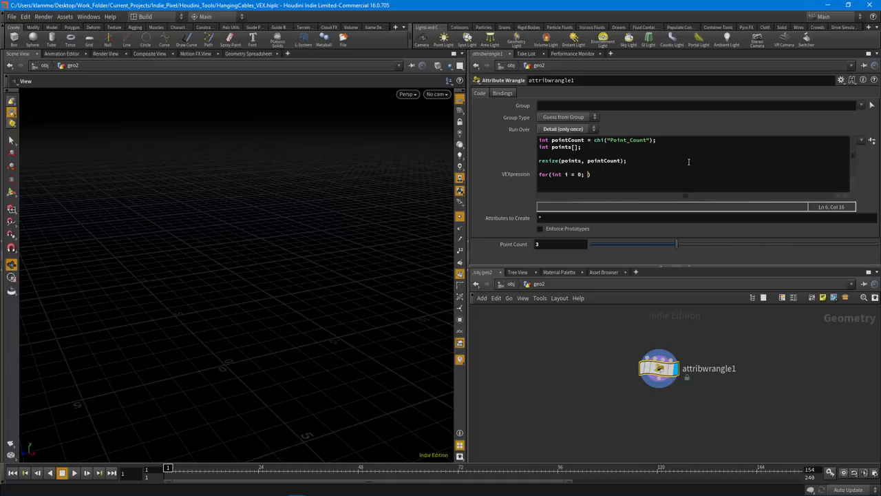
text(i <)
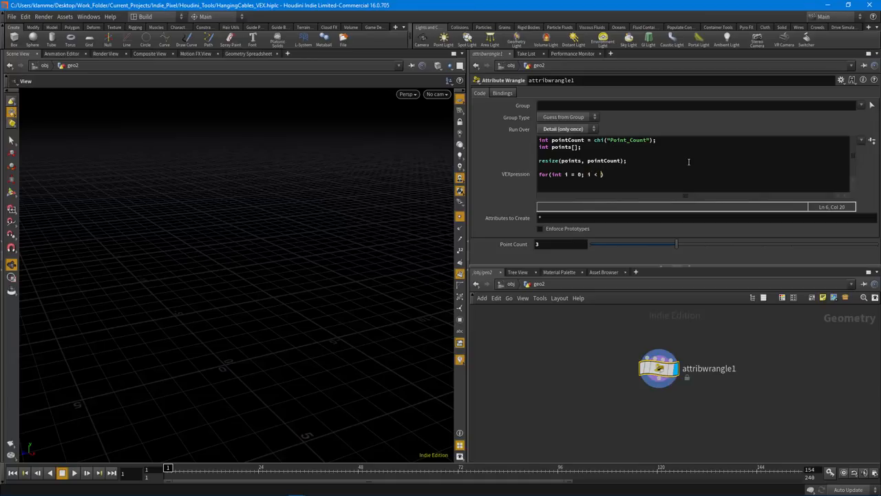
text(pointCount))
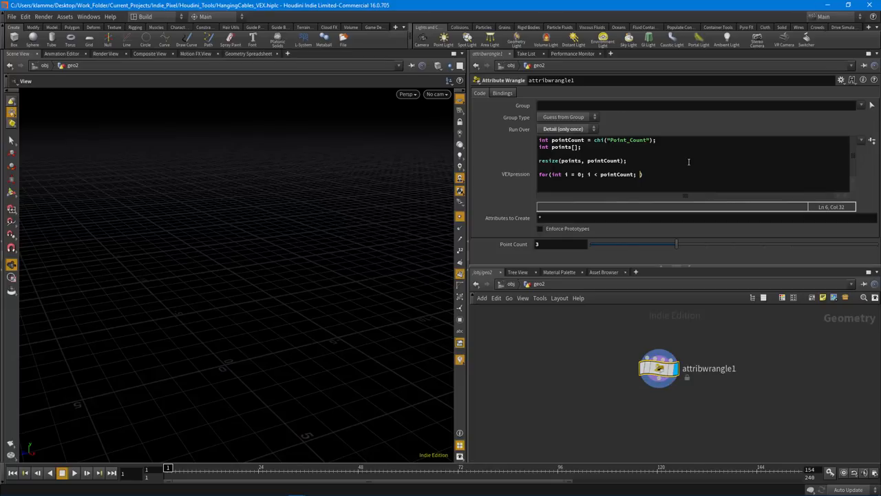
text(i++)
text({)
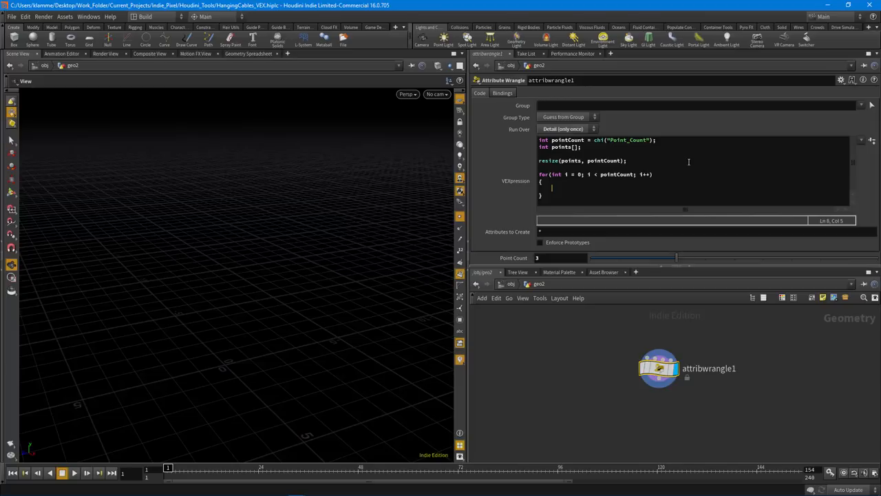
Inside the loop, declare vector curPos = set(0, i, 0);
text(vector curPos =)
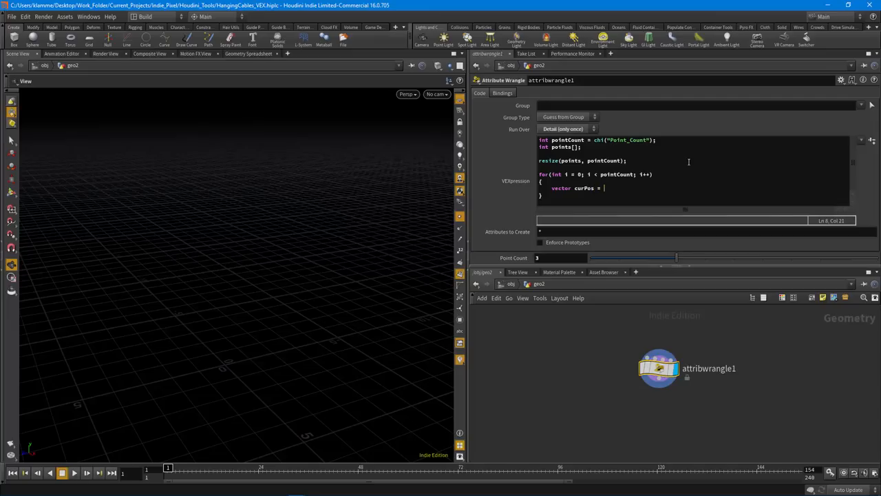
text(set(0, i, 0);)
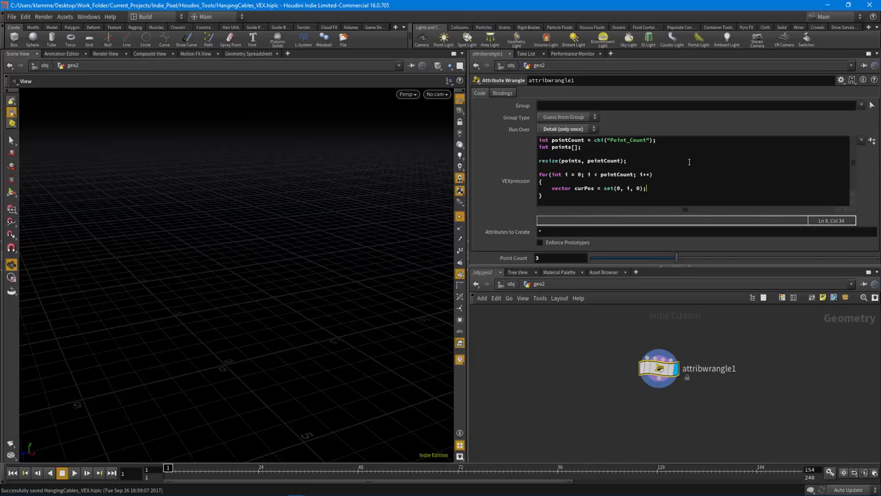
mouse_move(571, 204)
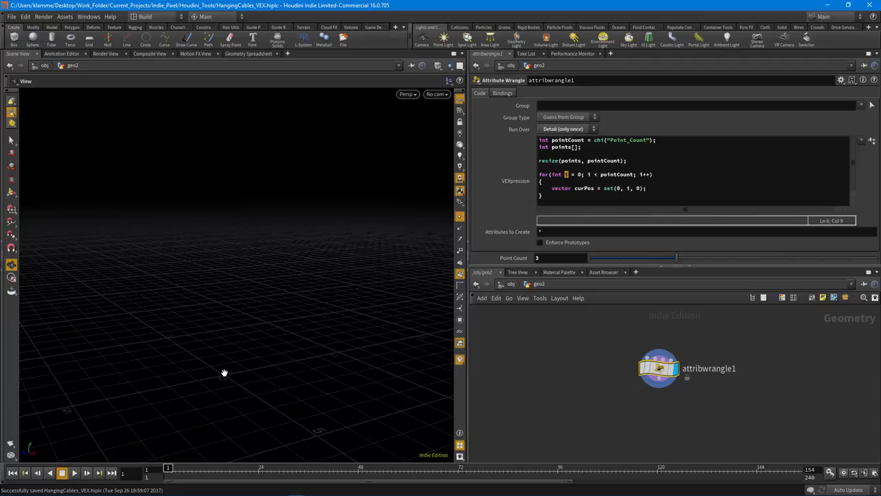
mouse_move(231, 353)
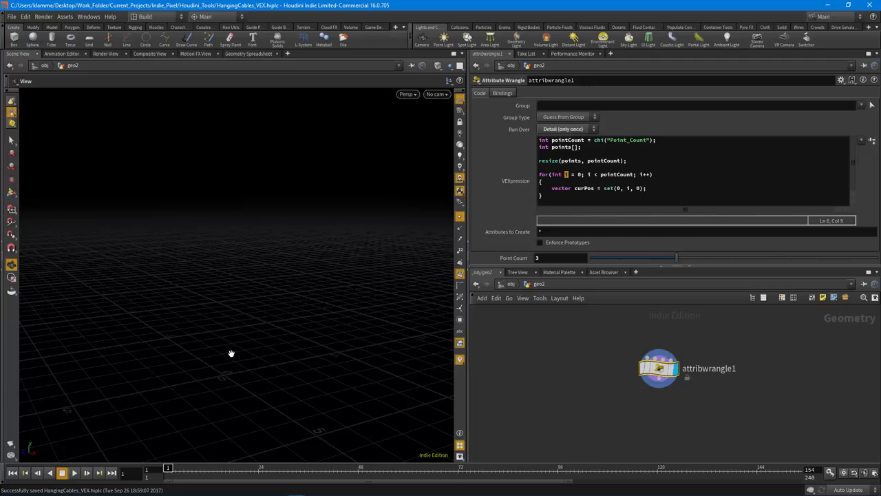
mouse_move(227, 280)
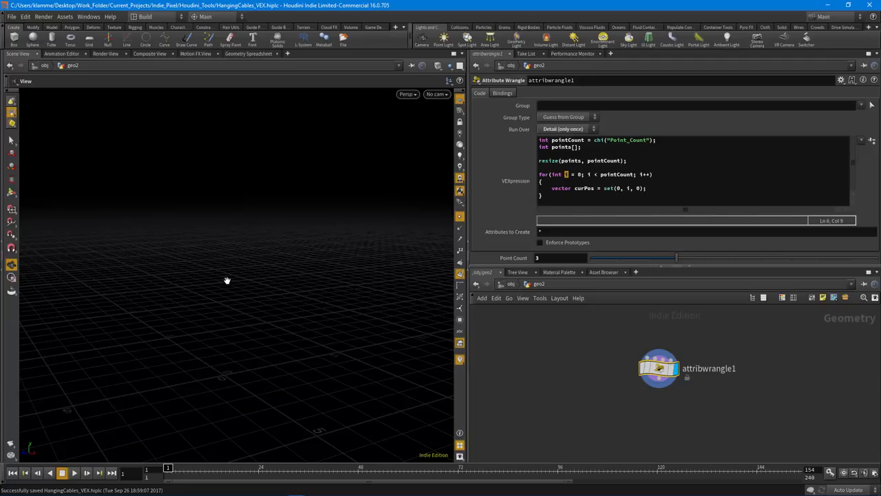
mouse_move(220, 377)
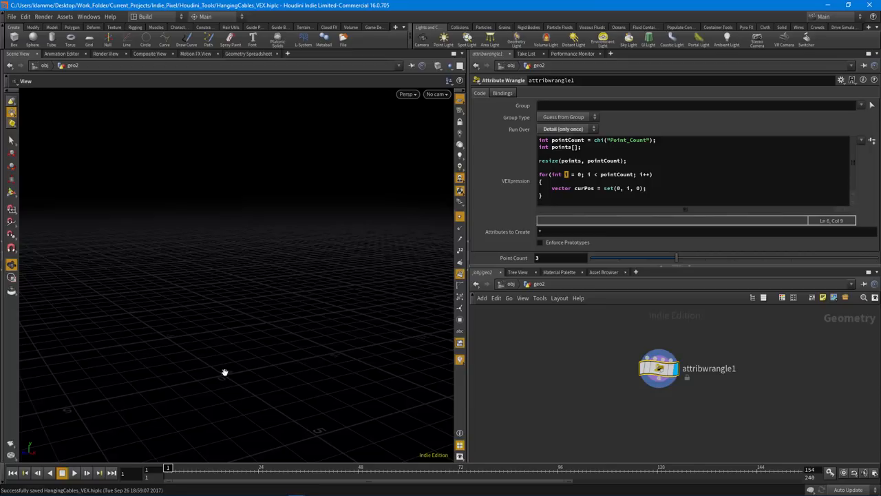
mouse_move(221, 372)
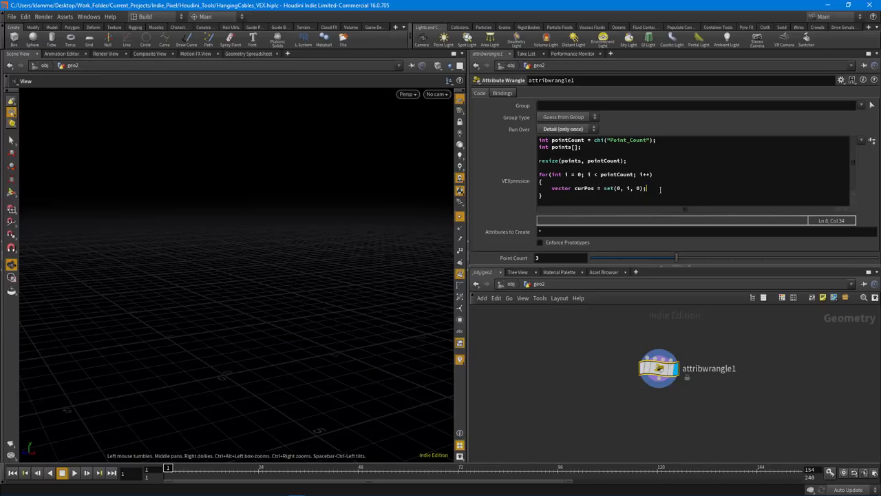
Write int curPointId = addpoint(...) creating a point at curPos each iteration
text(int)
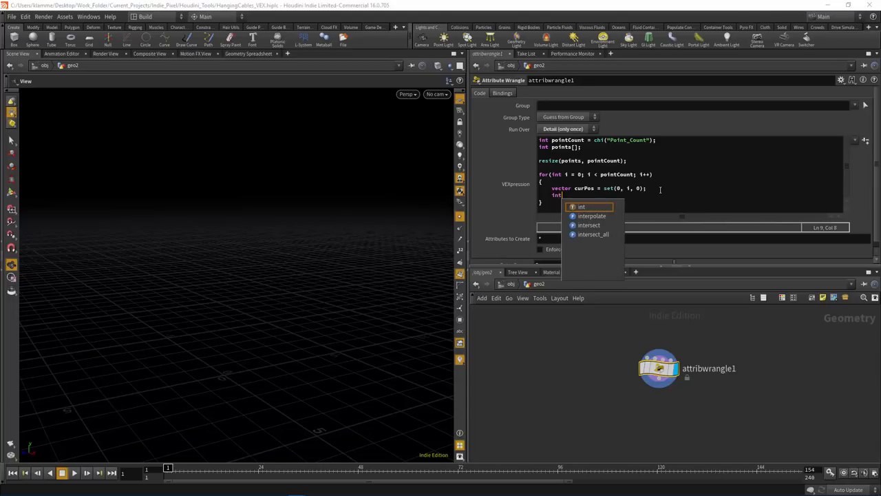
text(curPointId)
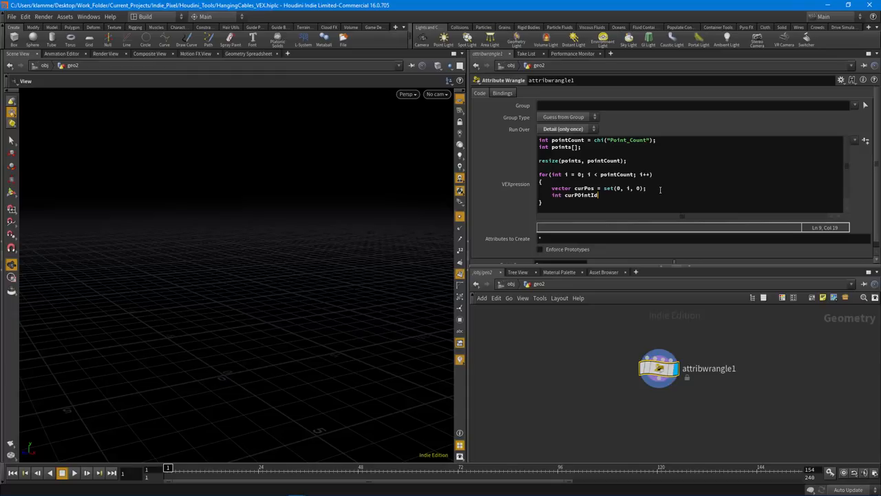
text(addPo)
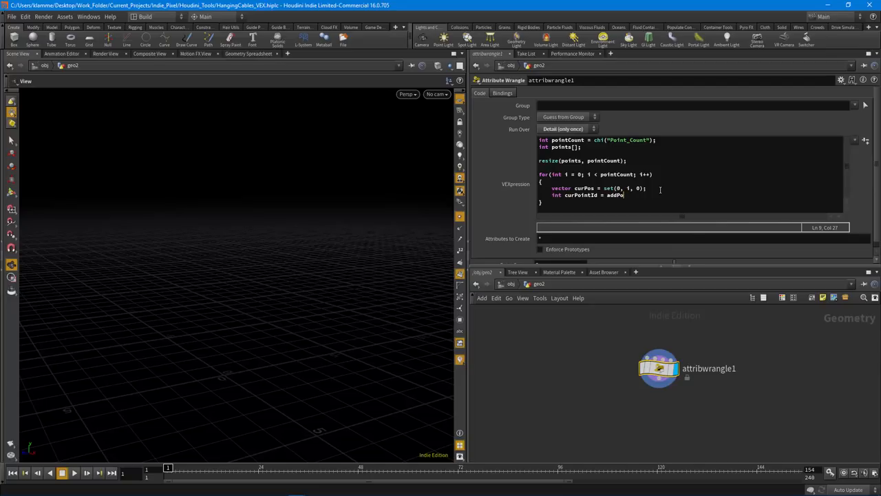
text(int(geoself()
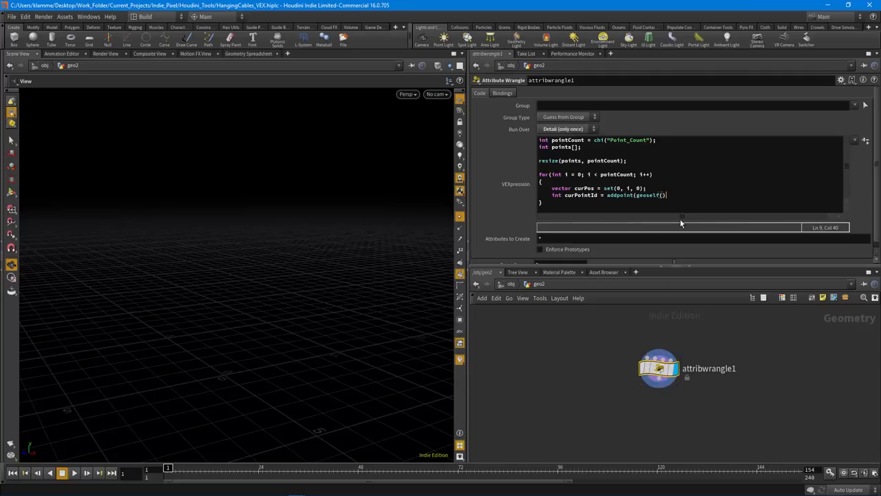
text(,)
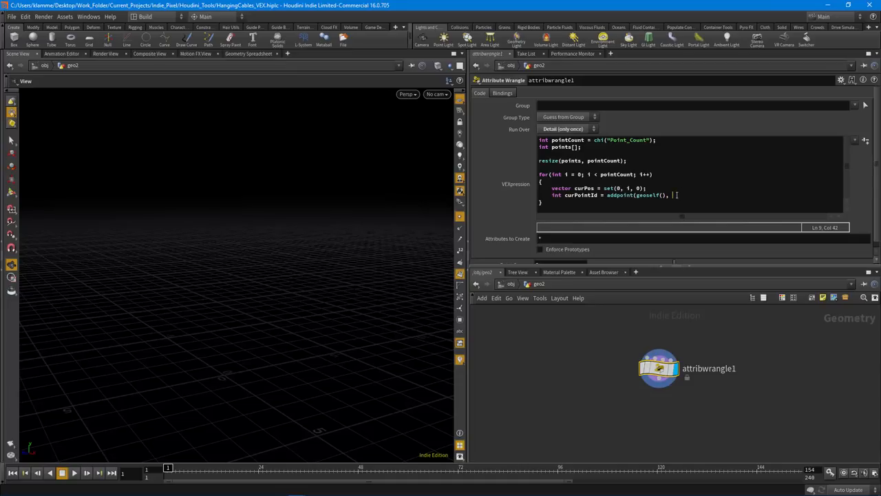
text(curPos);)
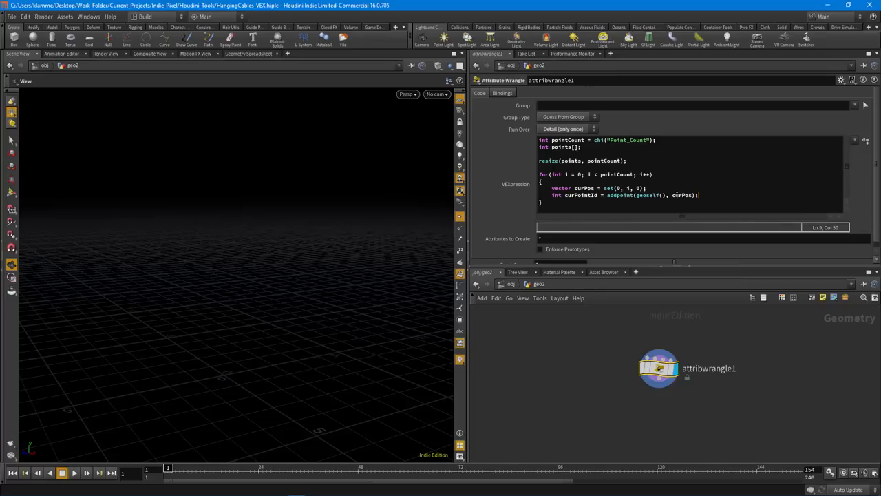
Add the line points[i] = curPointId; storing each new point id
key(Return)
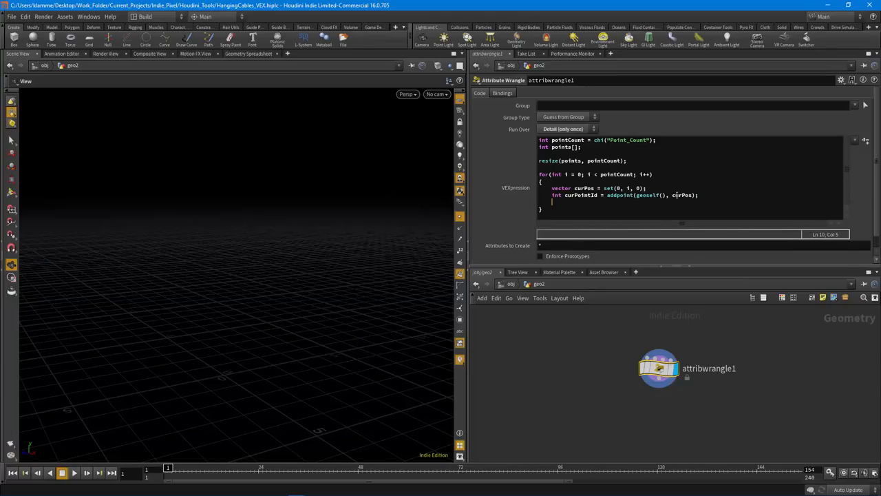
text(points)
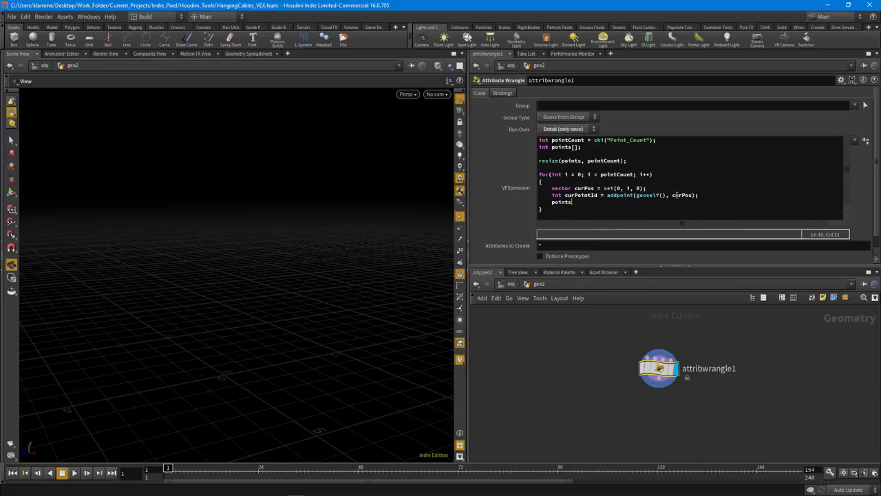
text([i])
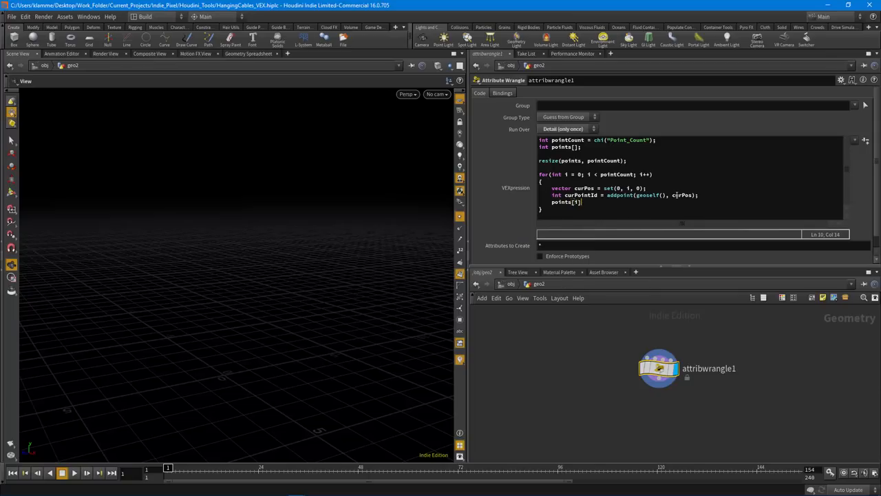
text(= cur)
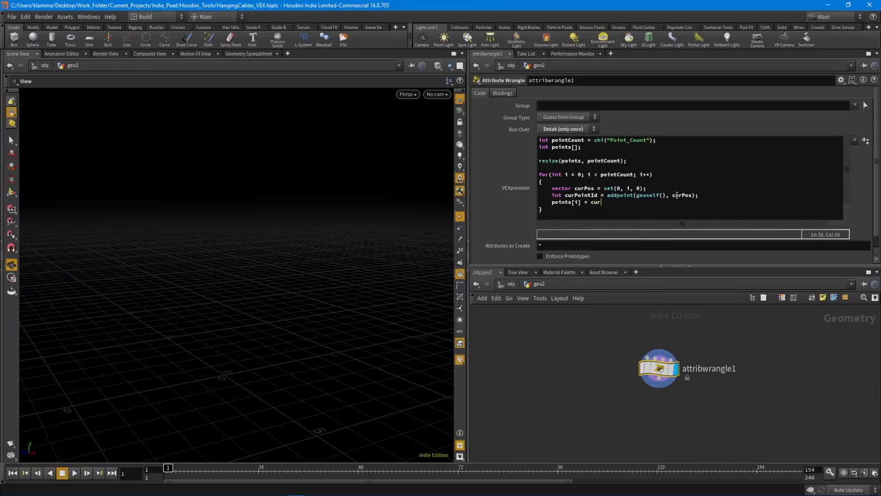
text(PointId;)
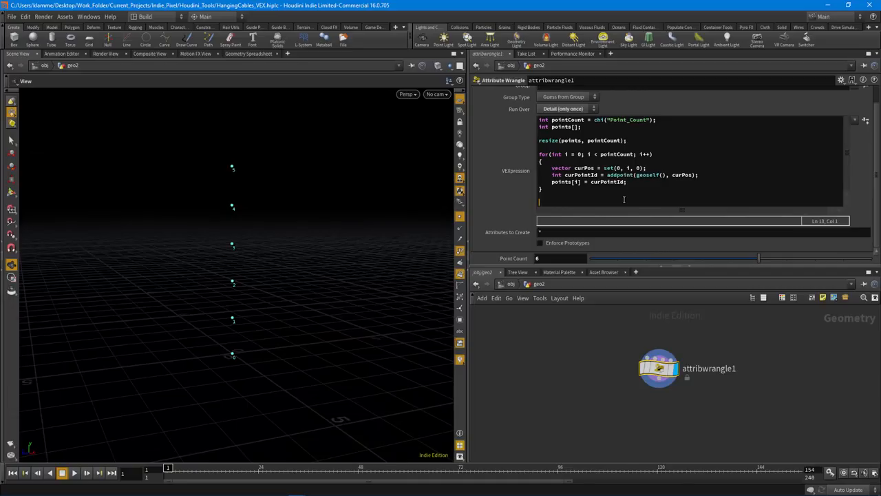
Below the loop write addprim(geoself(), "polyline", points); to build one polyline
text(addprim()
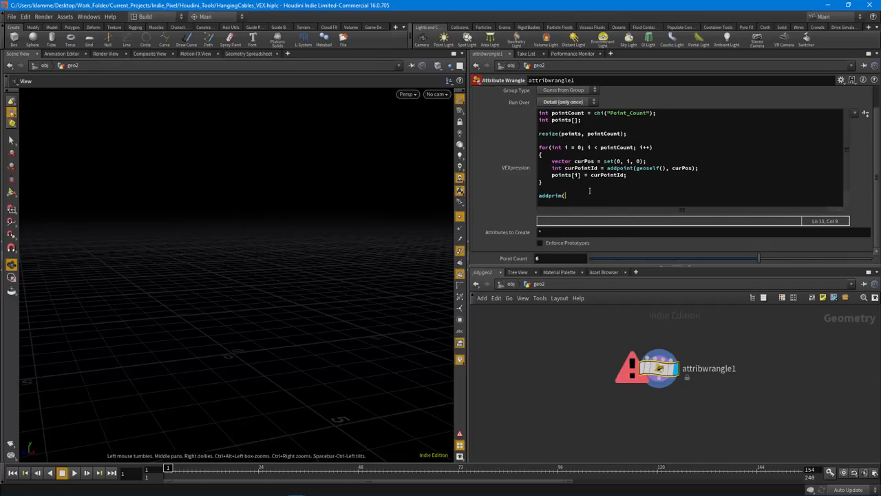
text(geoself)
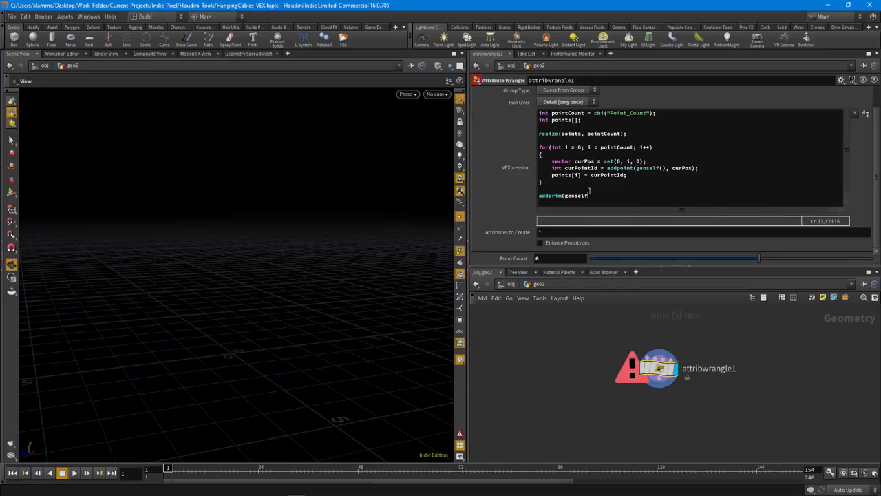
text((), "polyline",)
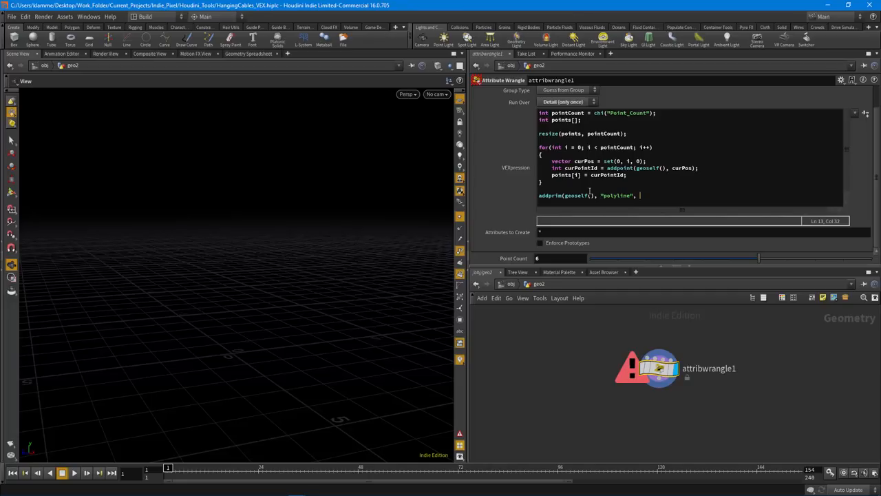
text(points)
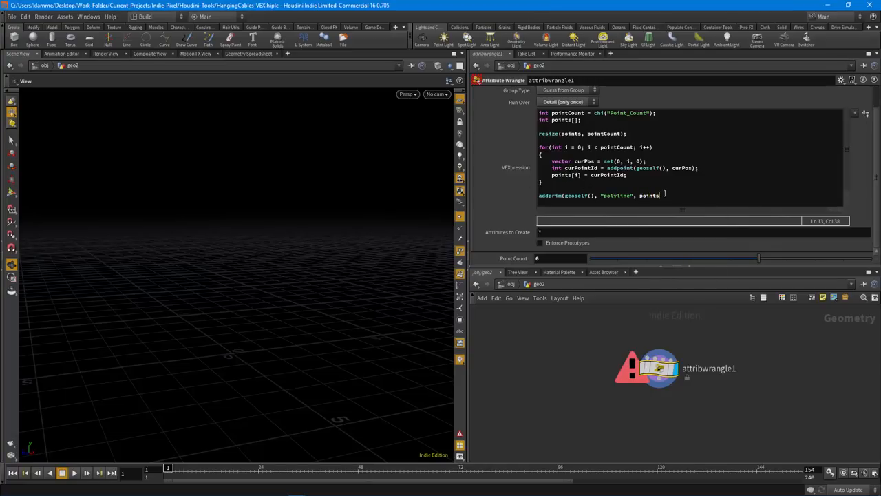
text();)
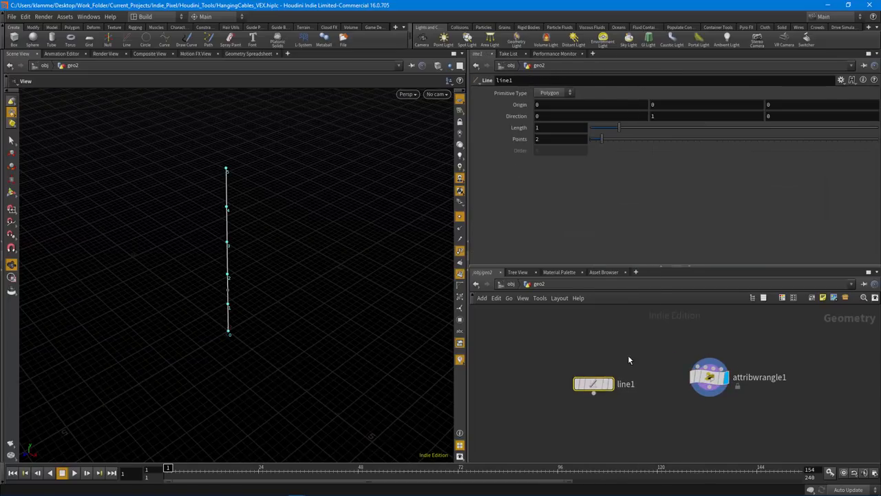
Adjust the Line node's length, then display the wrangle's polyline output again
drag(618, 126, 702, 129)
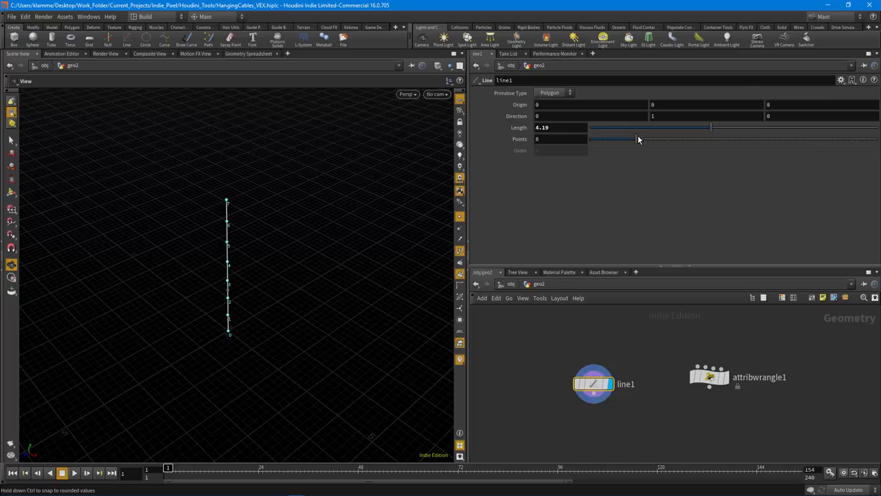
click(709, 377)
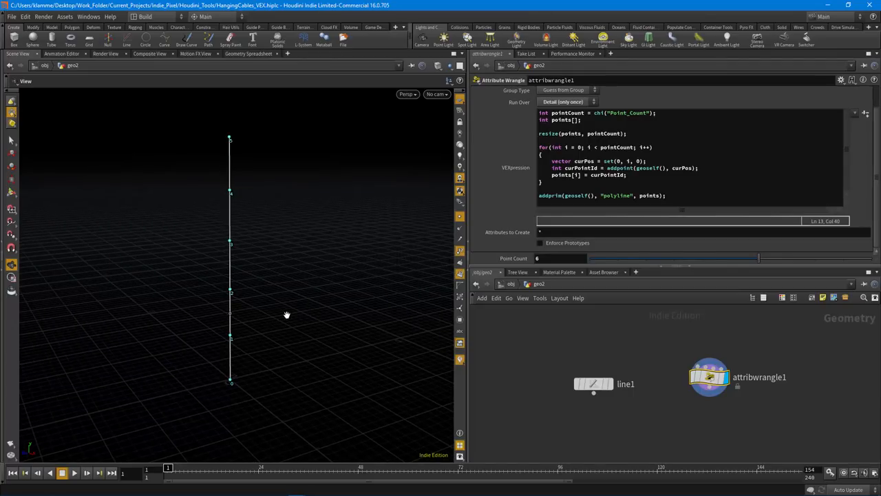
mouse_move(724, 267)
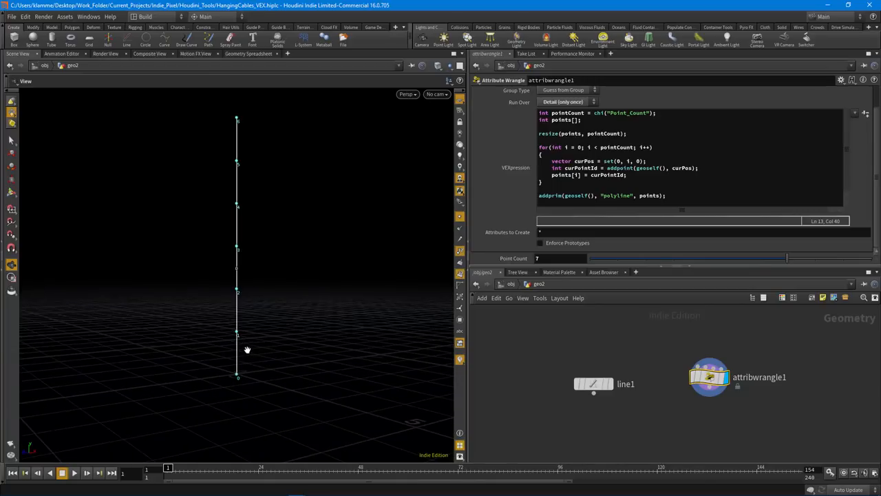
mouse_move(235, 317)
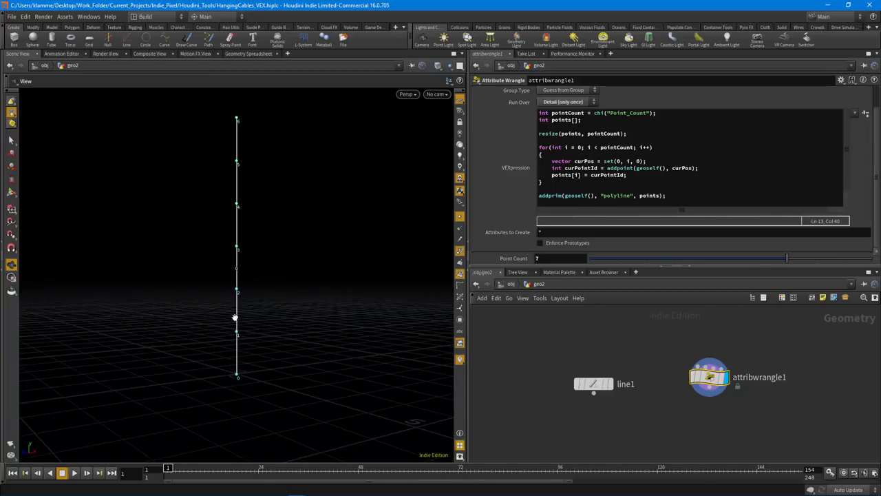
mouse_move(240, 373)
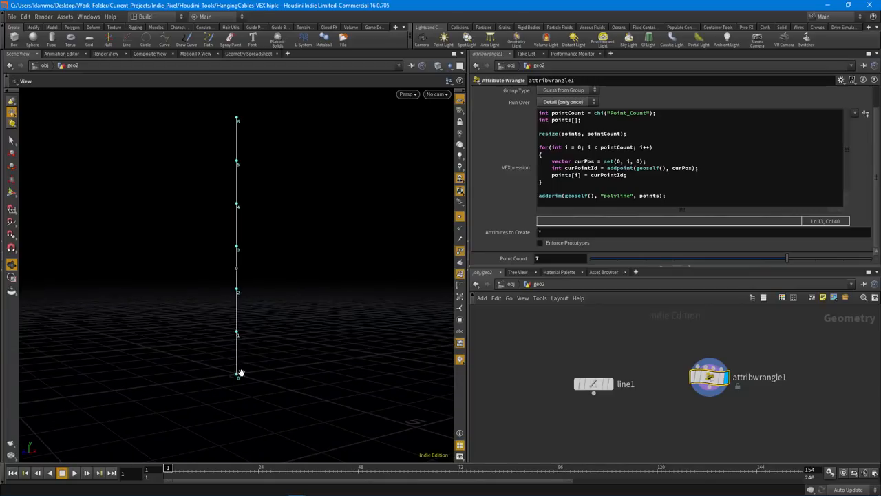
mouse_move(245, 243)
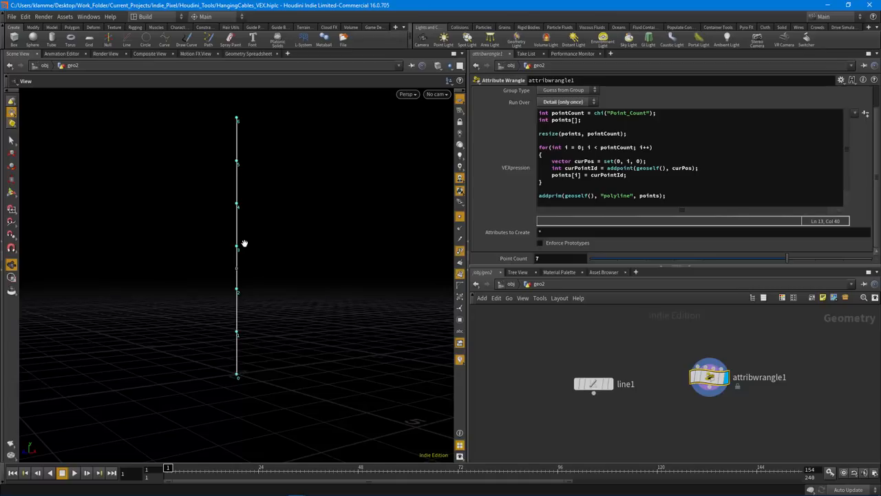
mouse_move(410, 179)
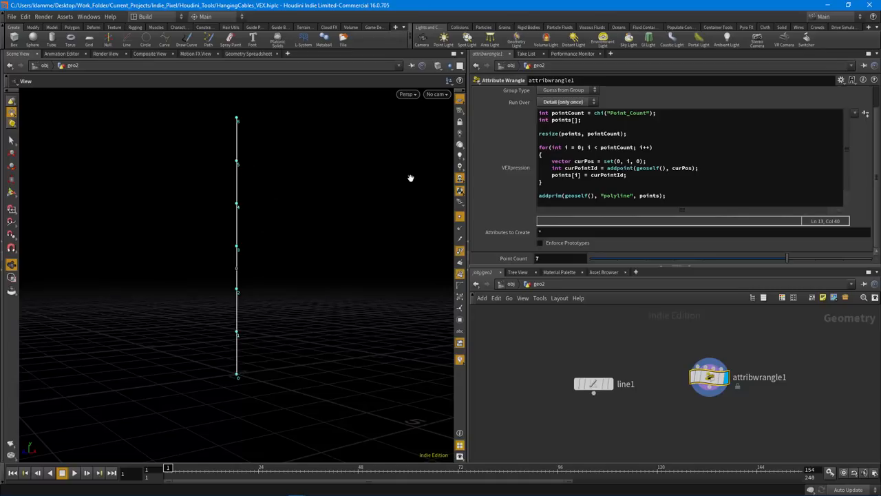
click(540, 196)
text(for(int i = )
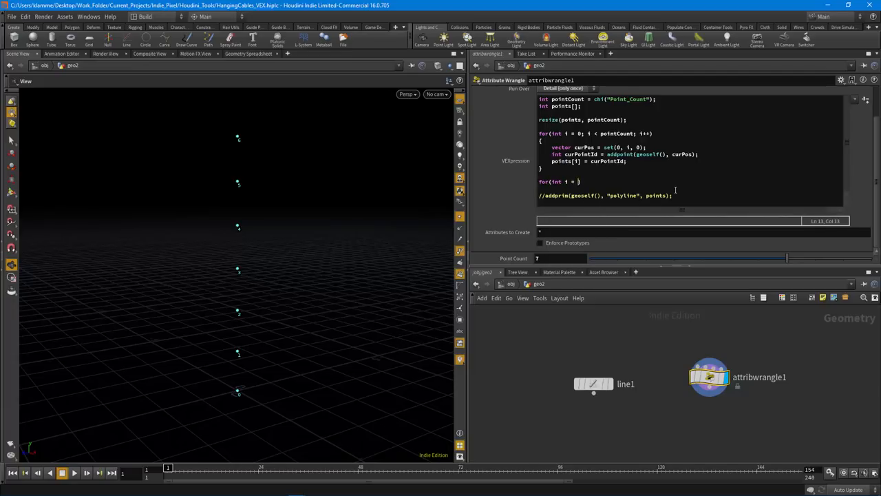
Write the second loop header for(int i = 0; i < pointCount - 1; i++)
text(0; i)
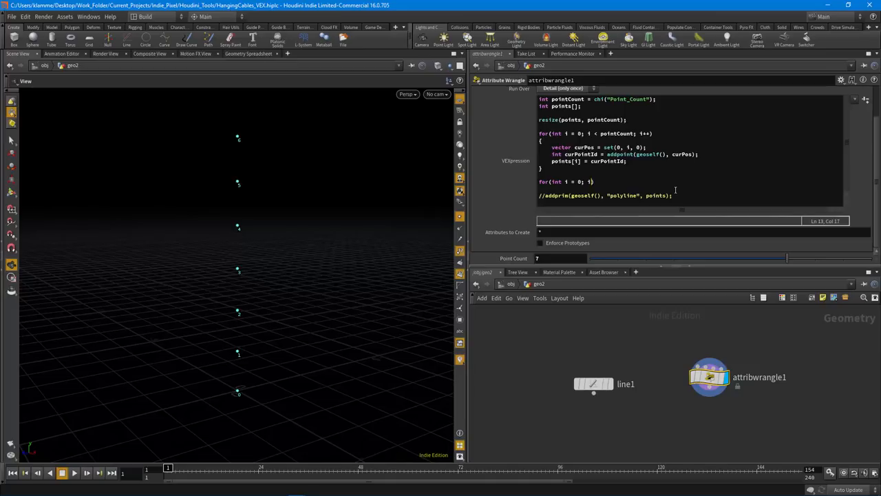
text(< pointCount - 1; i++)
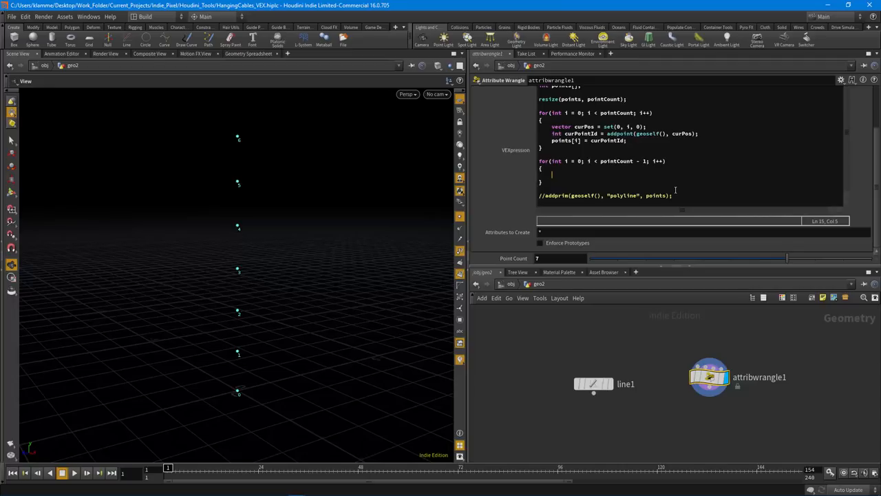
mouse_move(240, 397)
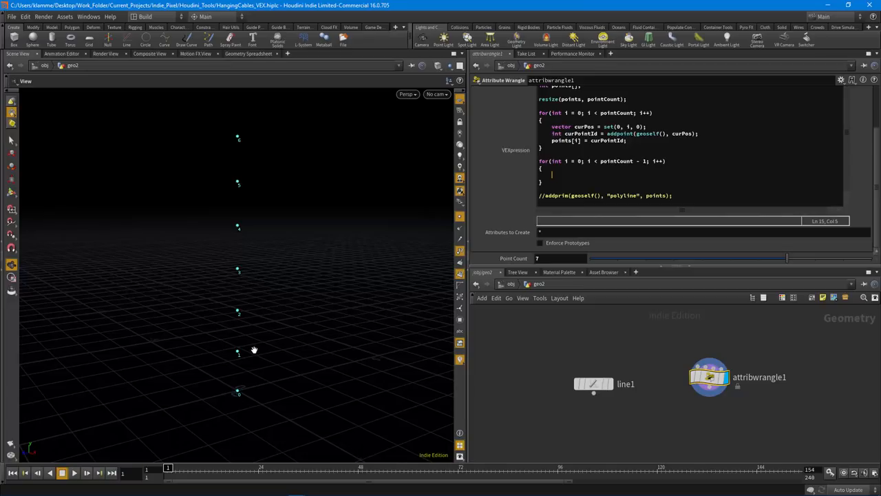
mouse_move(244, 352)
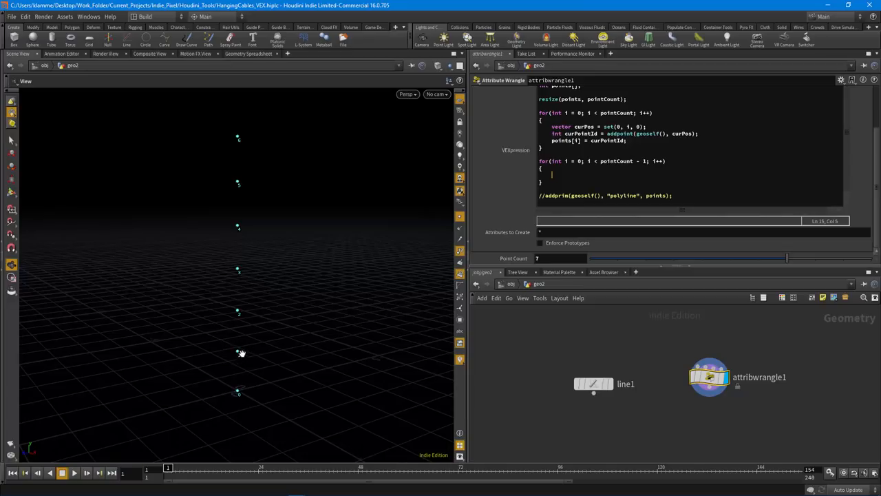
mouse_move(245, 320)
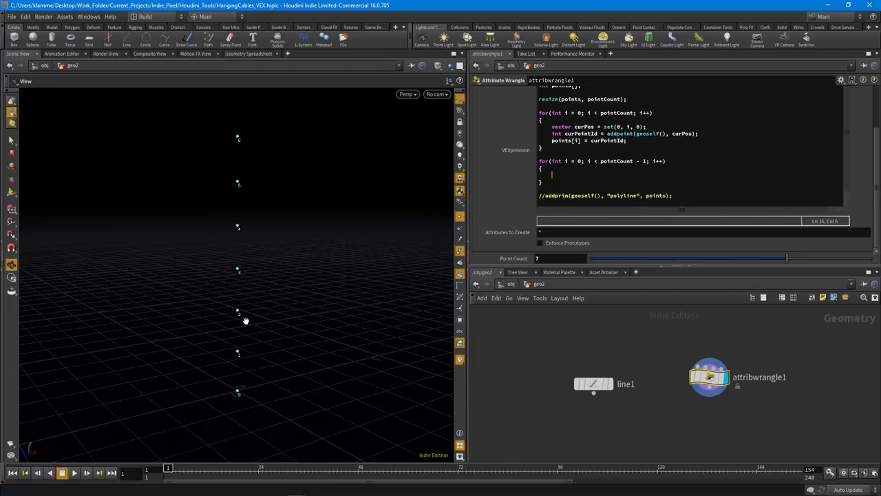
mouse_move(240, 325)
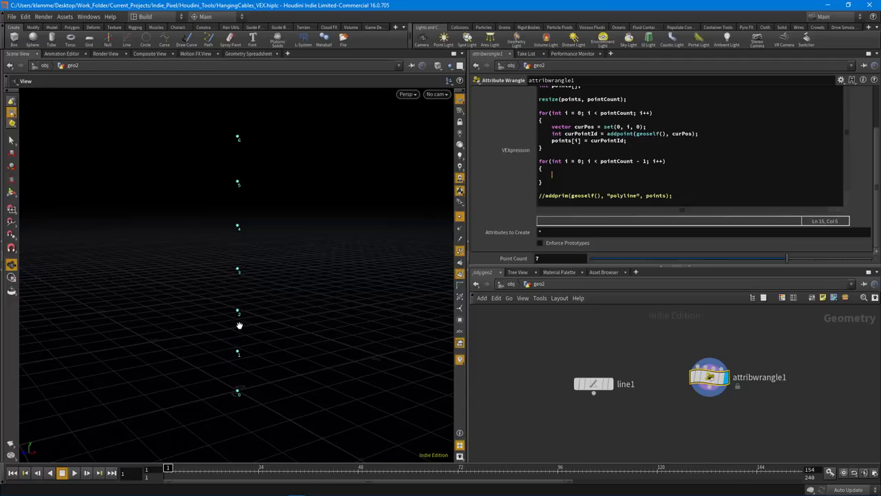
mouse_move(237, 318)
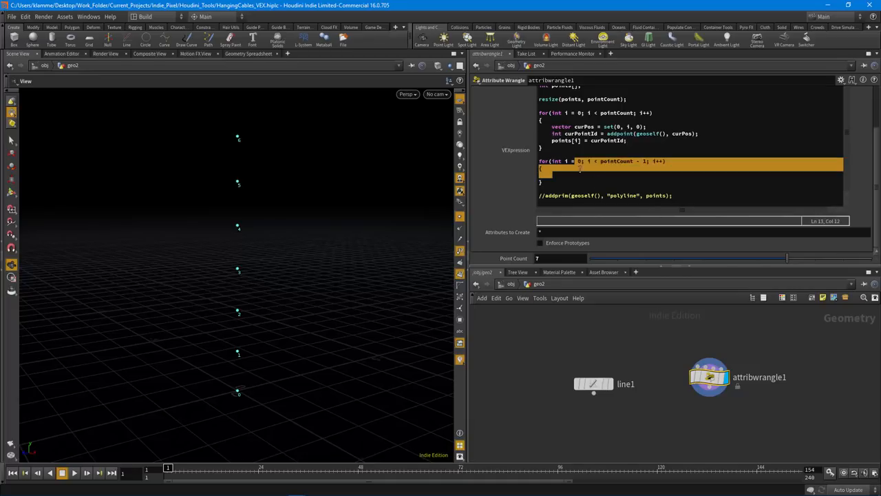
Inside the second loop, start an addprim(geoself(), "polyline", call
click(635, 174)
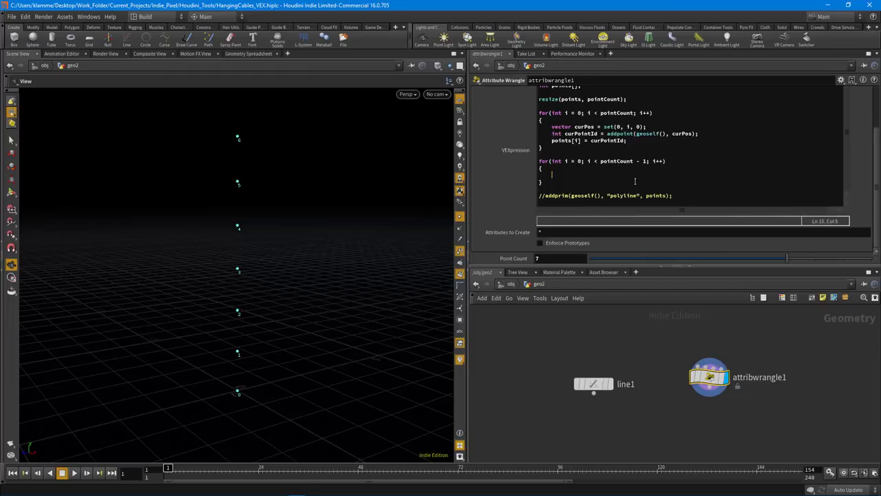
text(addprim)
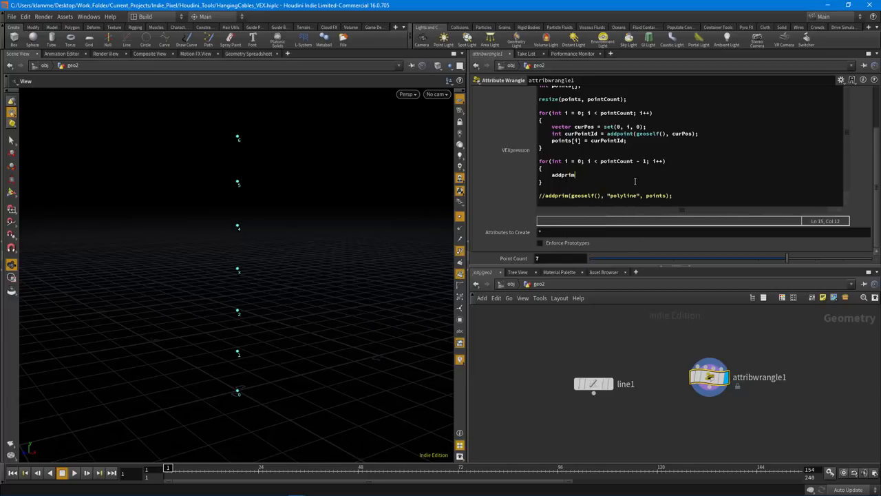
text((geoself(), "p)
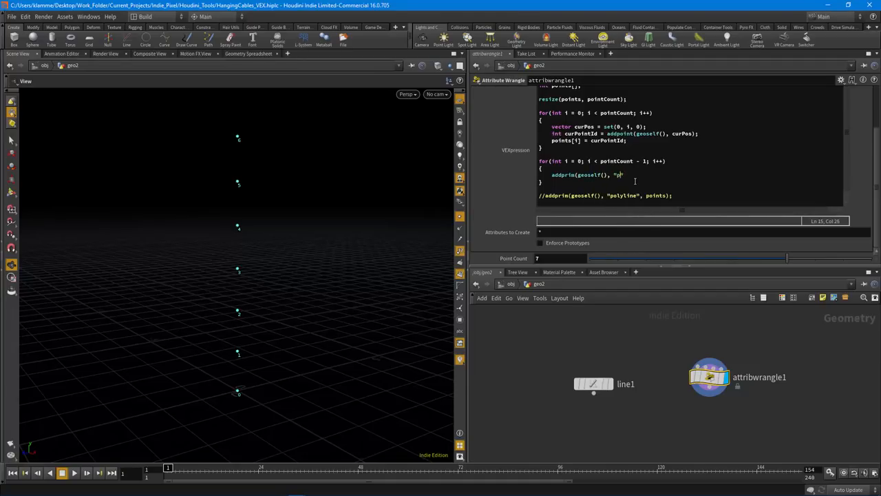
text(olyline)
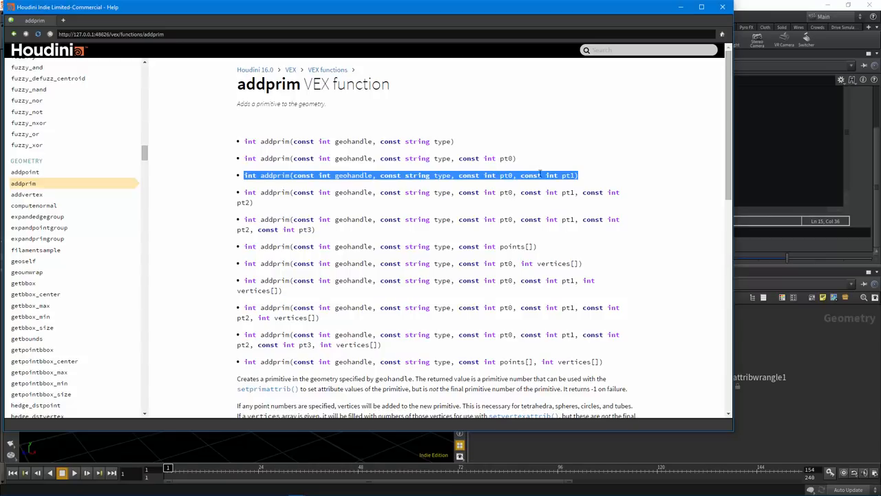
mouse_move(589, 175)
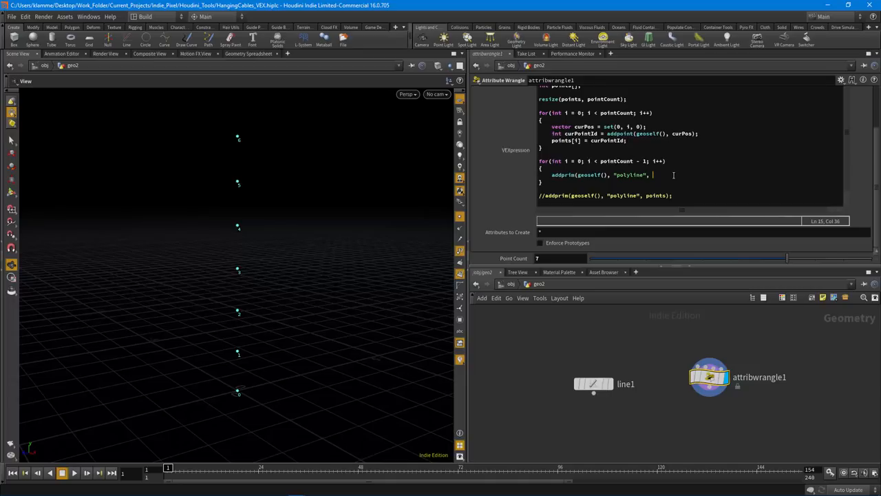
Pass points[i] and points[i + 1] as the polyline's vertices in the addprim call
text(points[i])
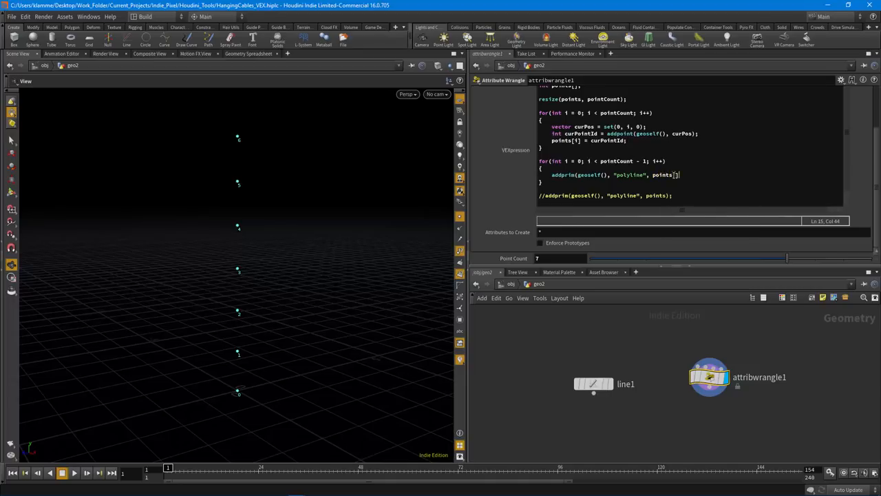
text(i)
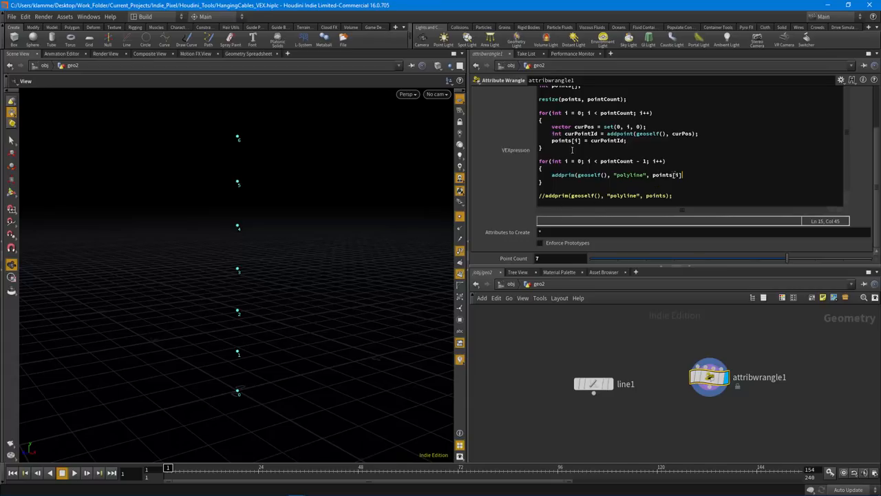
mouse_move(322, 391)
text(, points[)
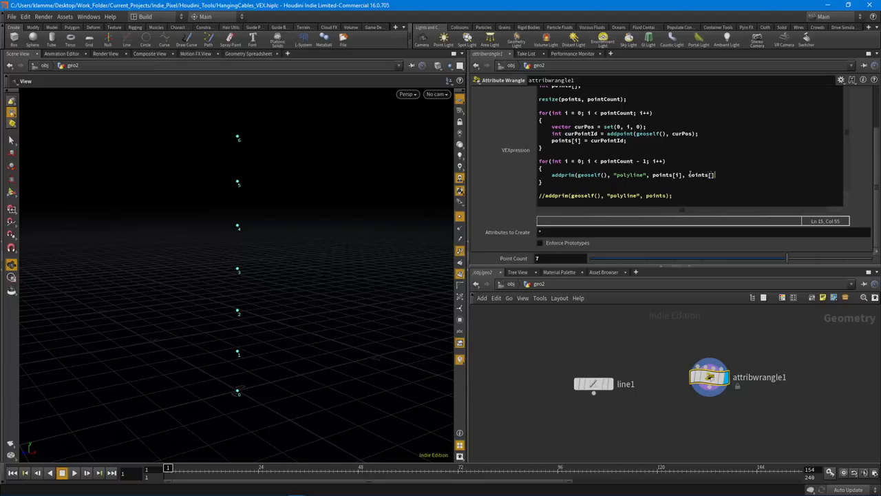
text(i = 1)
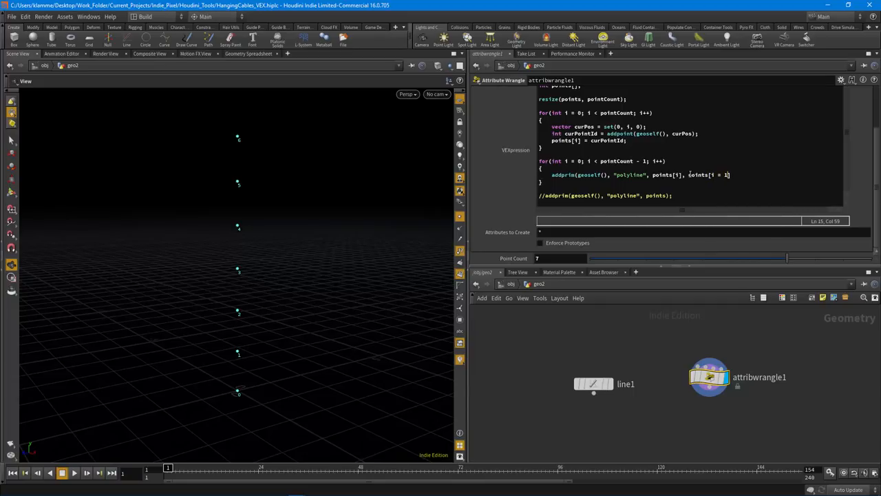
text(+)
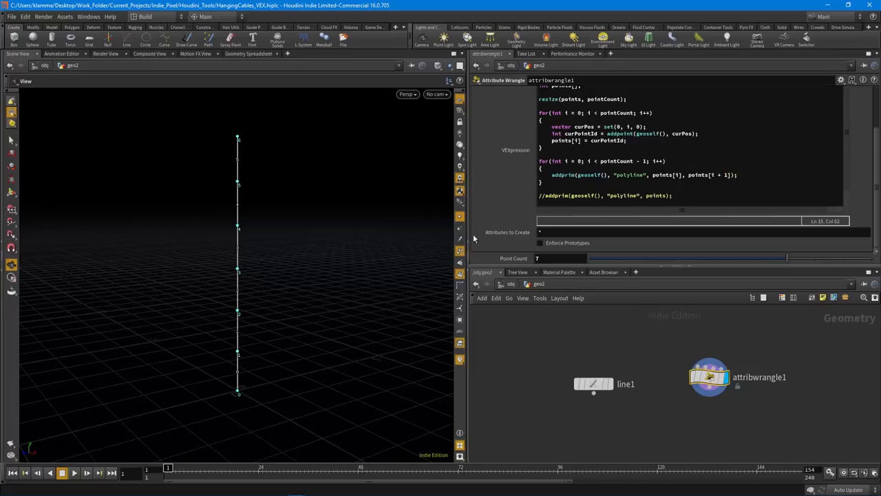
mouse_move(303, 325)
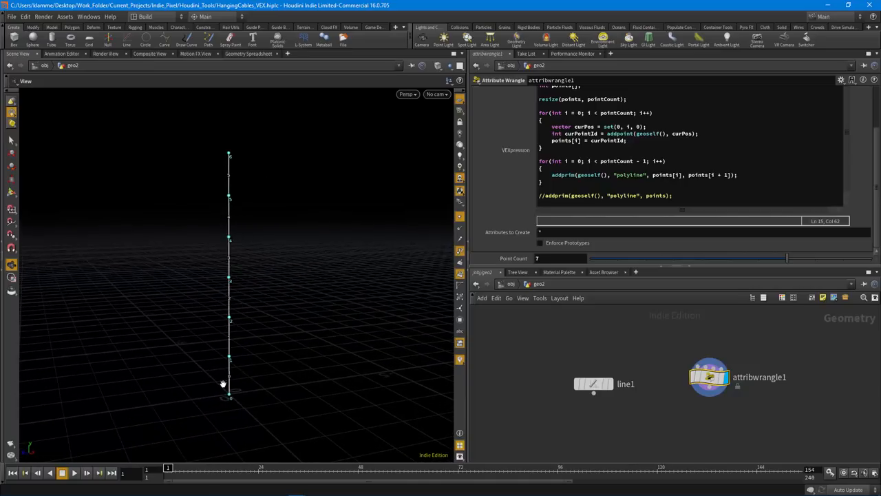
mouse_move(231, 227)
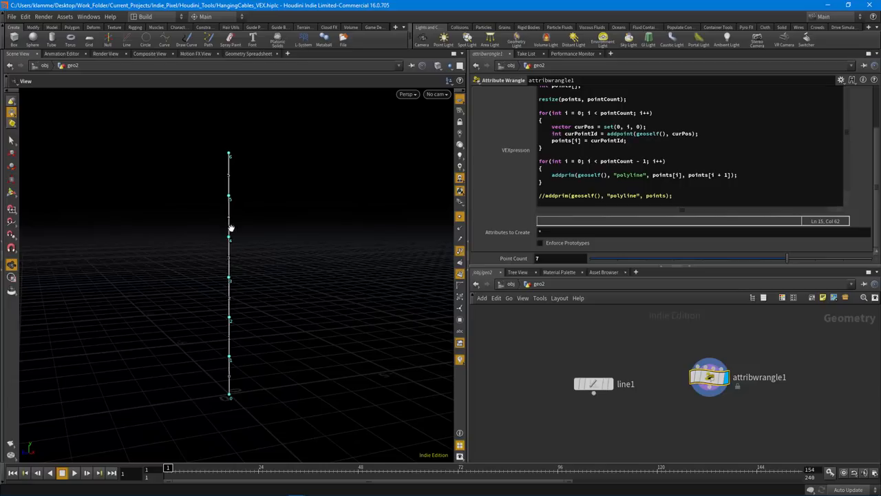
mouse_move(256, 394)
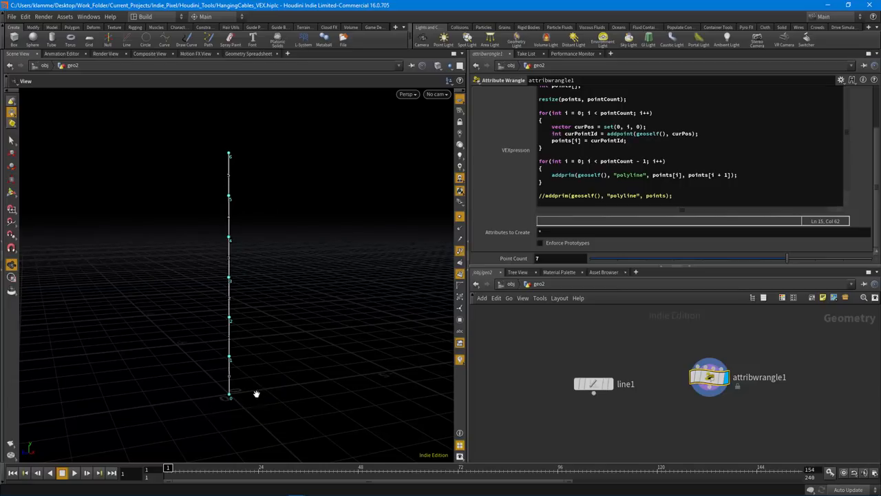
mouse_move(728, 228)
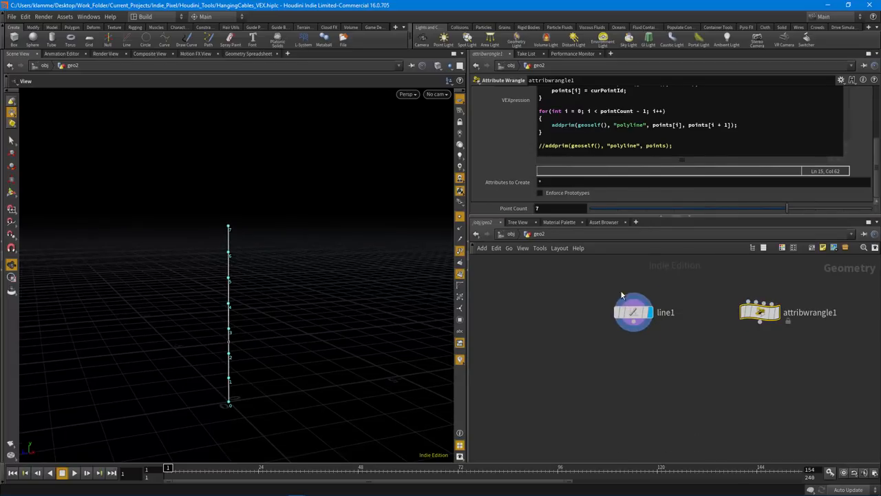
Display the line1 node and adjust its Points count with the slider
click(633, 311)
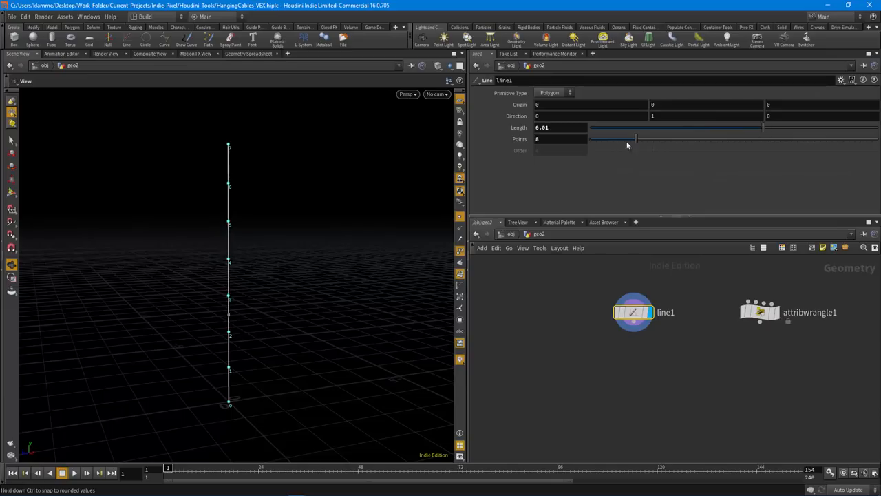
drag(636, 139, 612, 139)
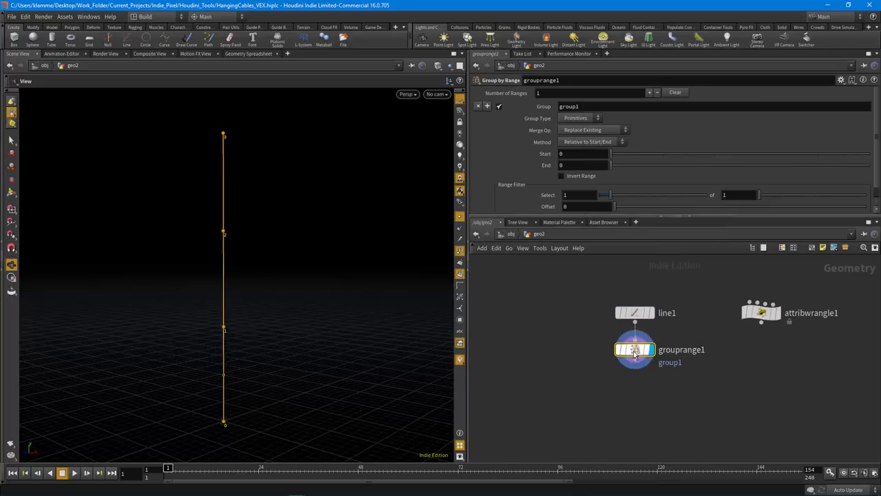
Set the Group by Range to group points with group name $OS
click(581, 119)
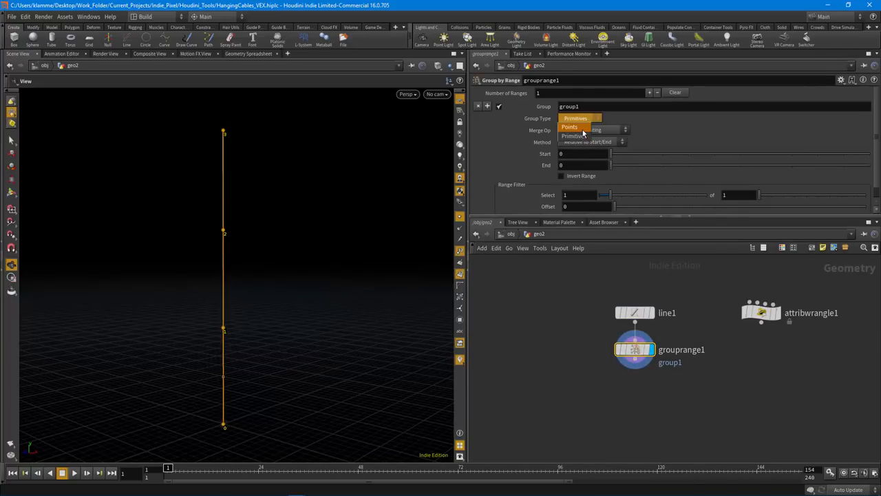
click(570, 127)
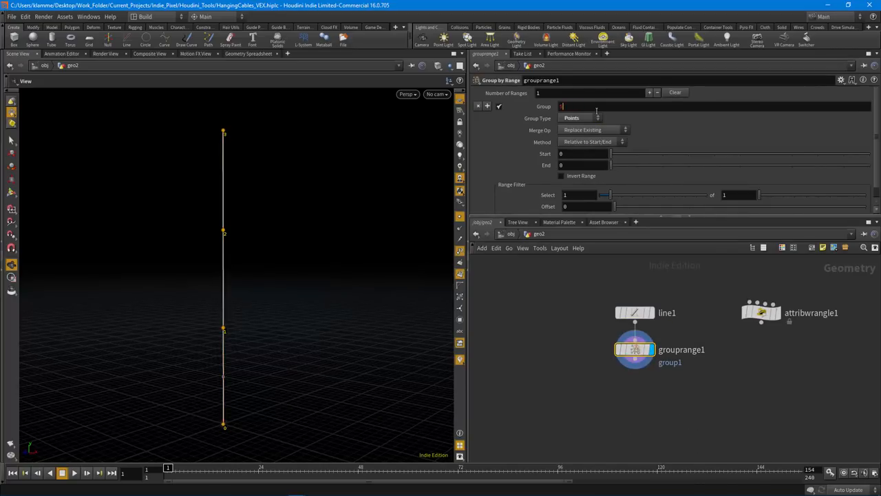
text($os)
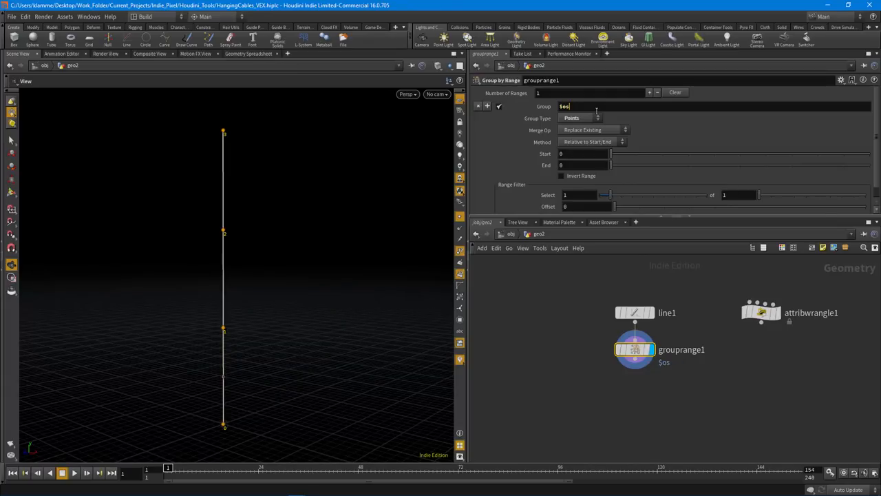
click(584, 153)
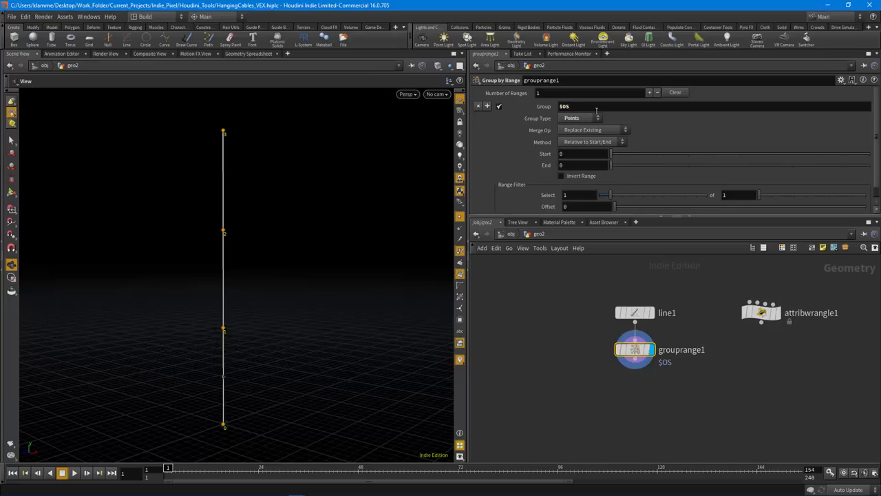
Rename the Group by Range node to middlePoints
double_click(541, 80)
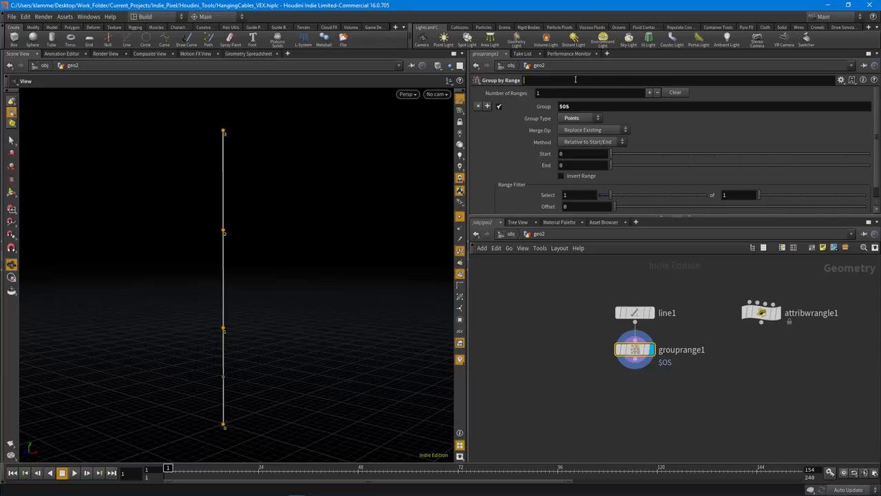
text(middlePoints)
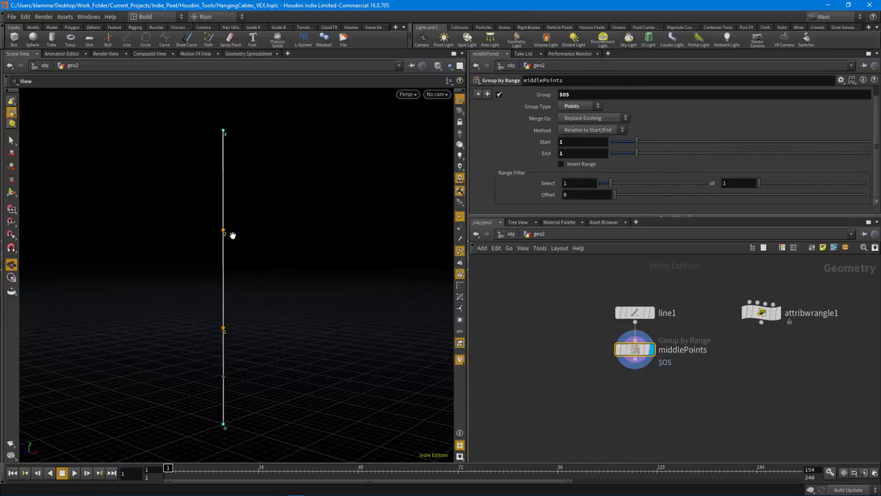
mouse_move(276, 365)
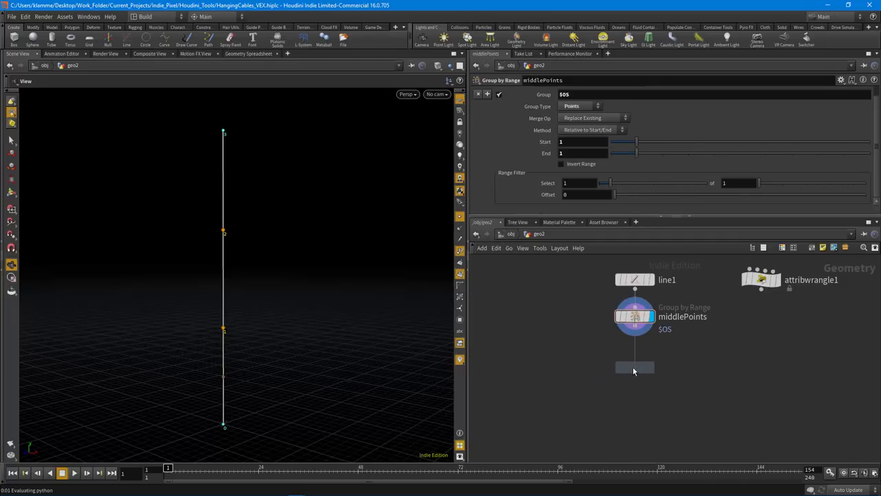
Place a PolyCut under middlePoints with Strategy set to Cut, then revisit the wrangle
click(635, 366)
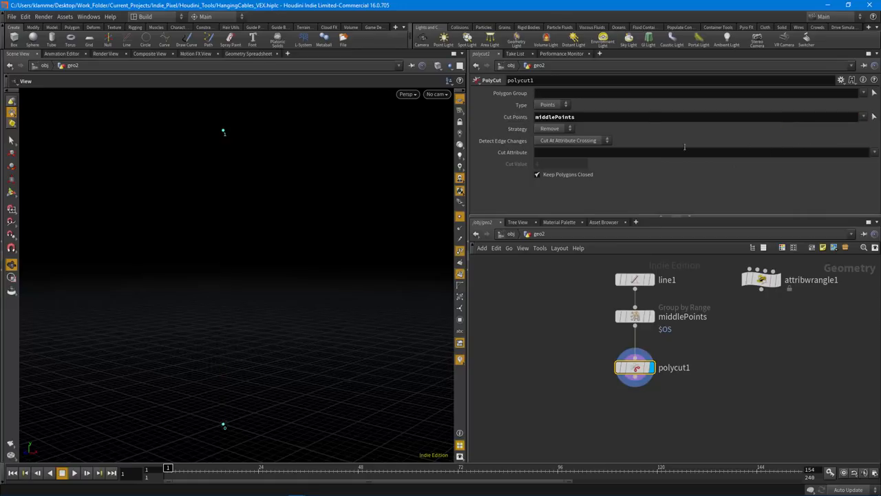
click(550, 130)
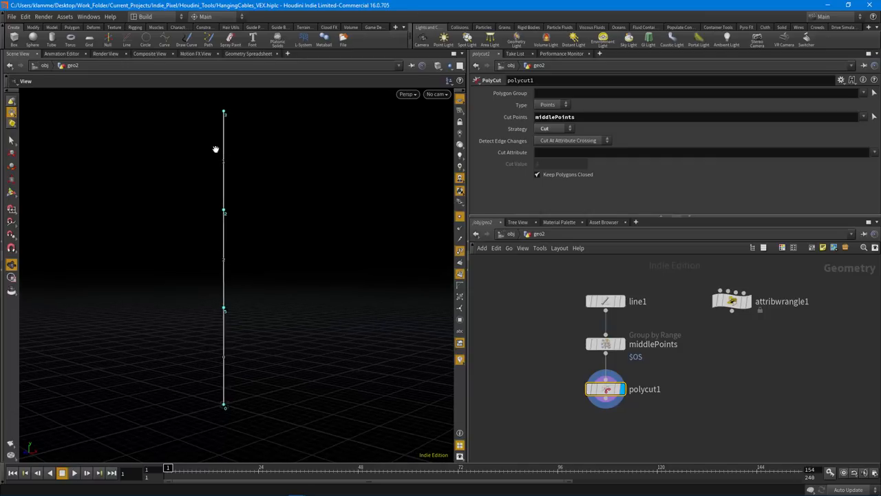
mouse_move(352, 387)
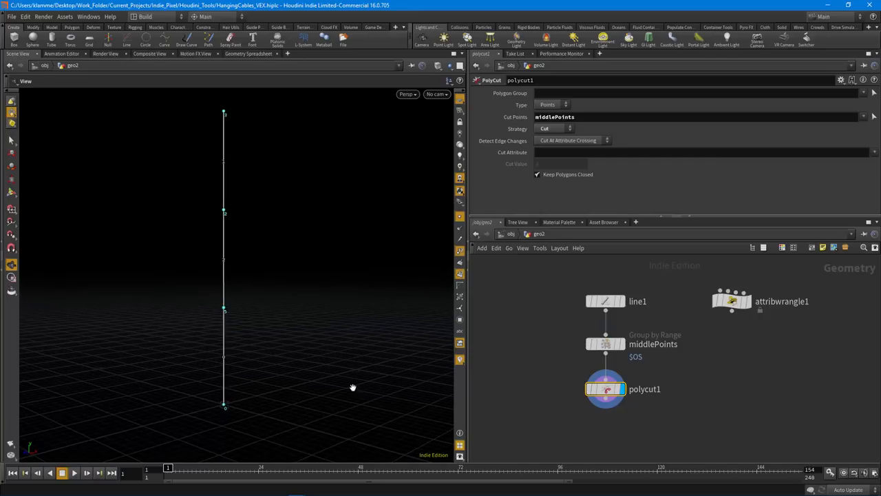
click(731, 300)
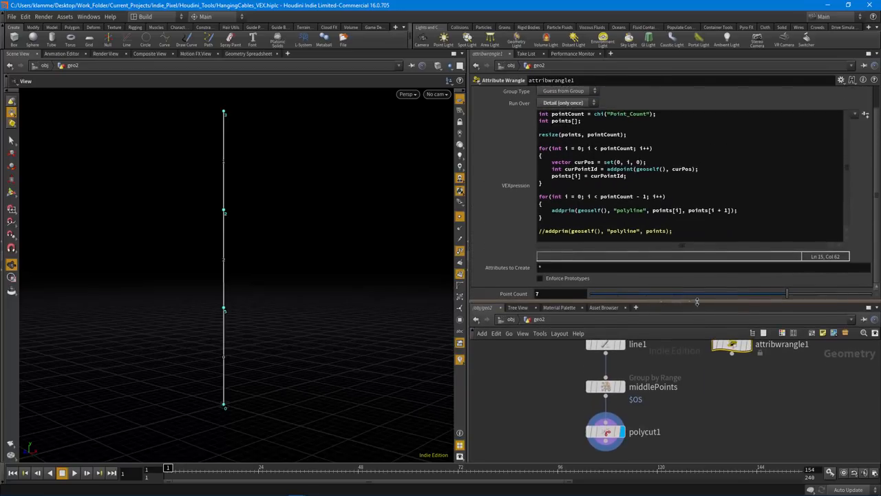
Review the wrangle's point-adding VEX line against the Line node's length and point settings
key(ctrl+a)
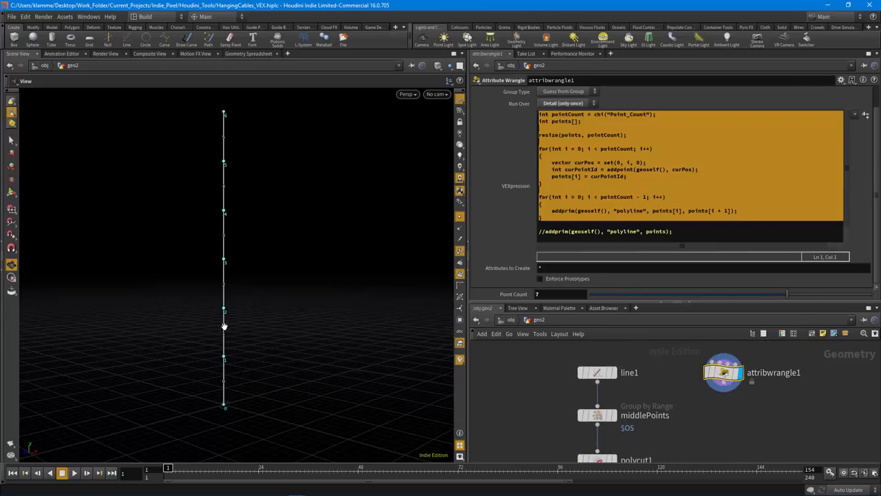
mouse_move(256, 358)
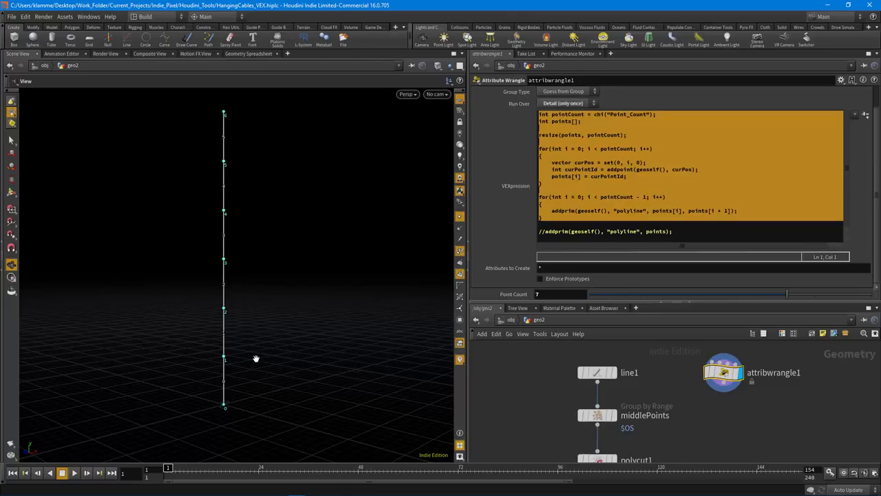
mouse_move(727, 301)
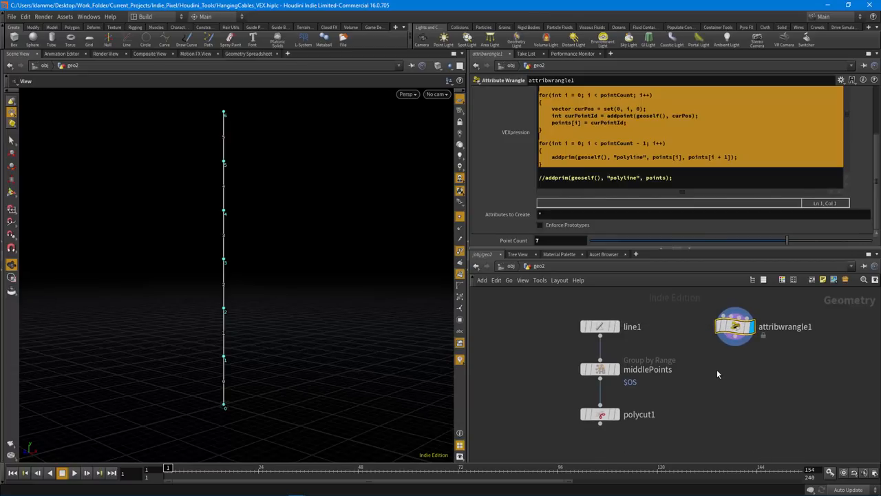
click(735, 326)
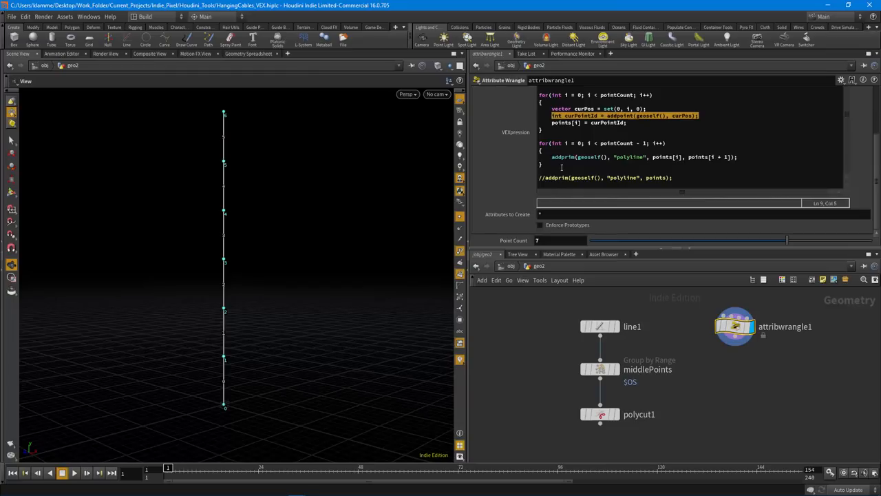
click(599, 107)
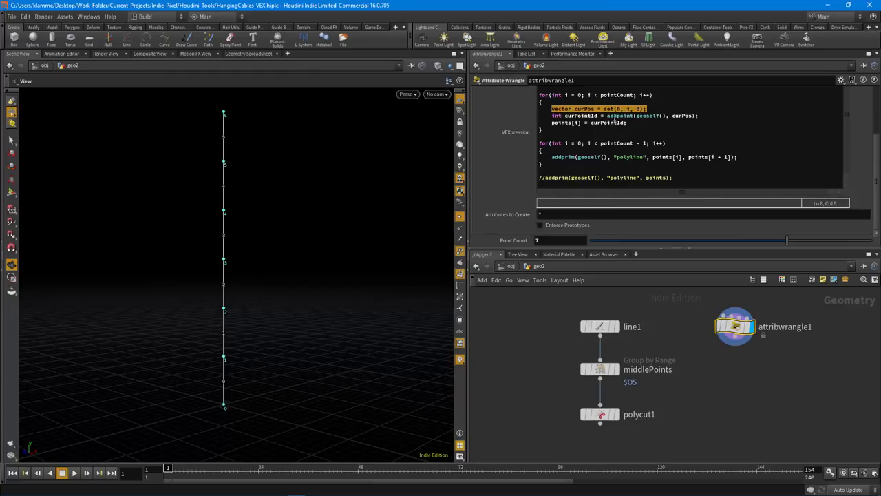
mouse_move(668, 164)
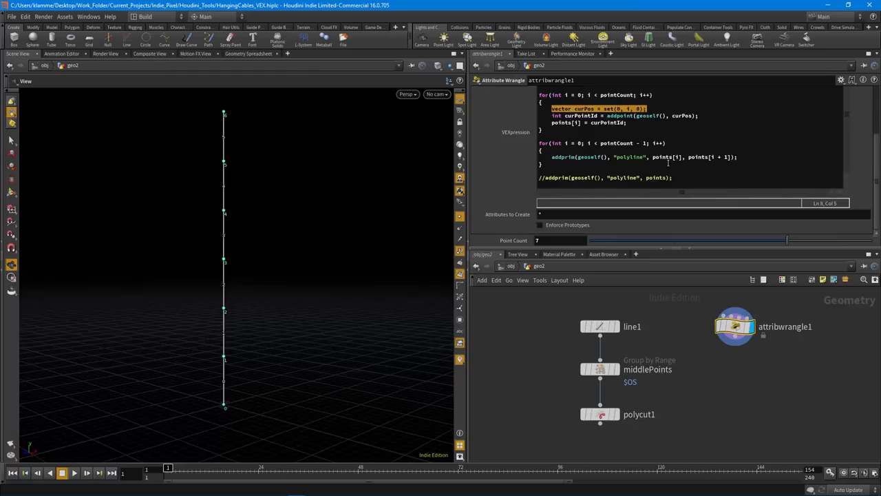
click(600, 327)
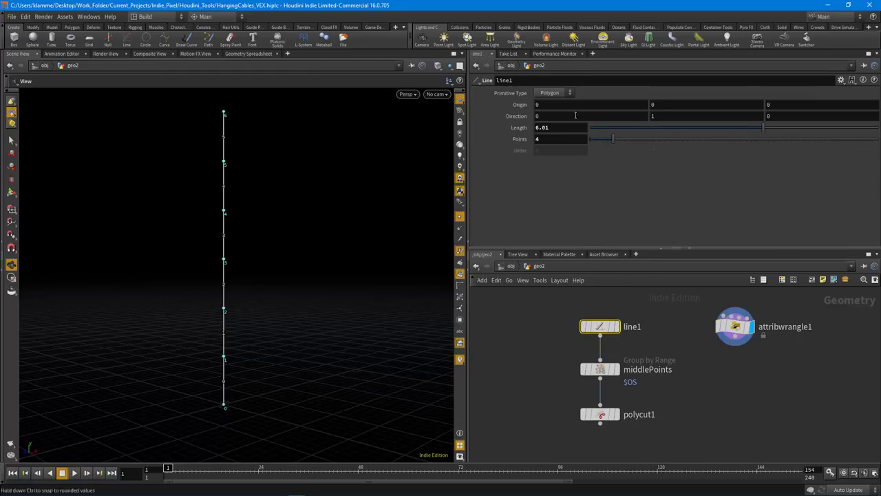
click(736, 326)
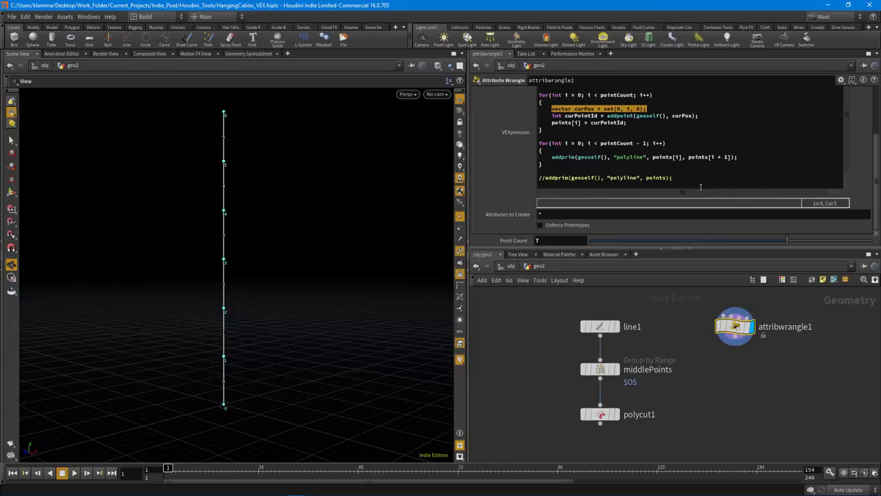